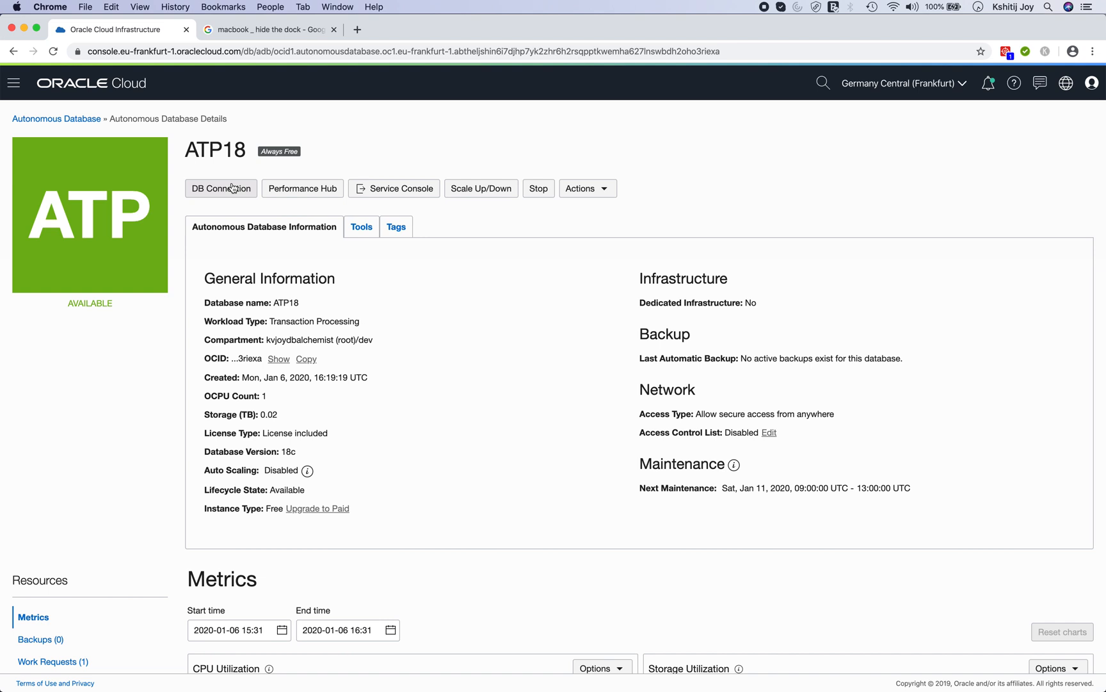
{"action": "mouse_move", "coordinate": [227, 211]}
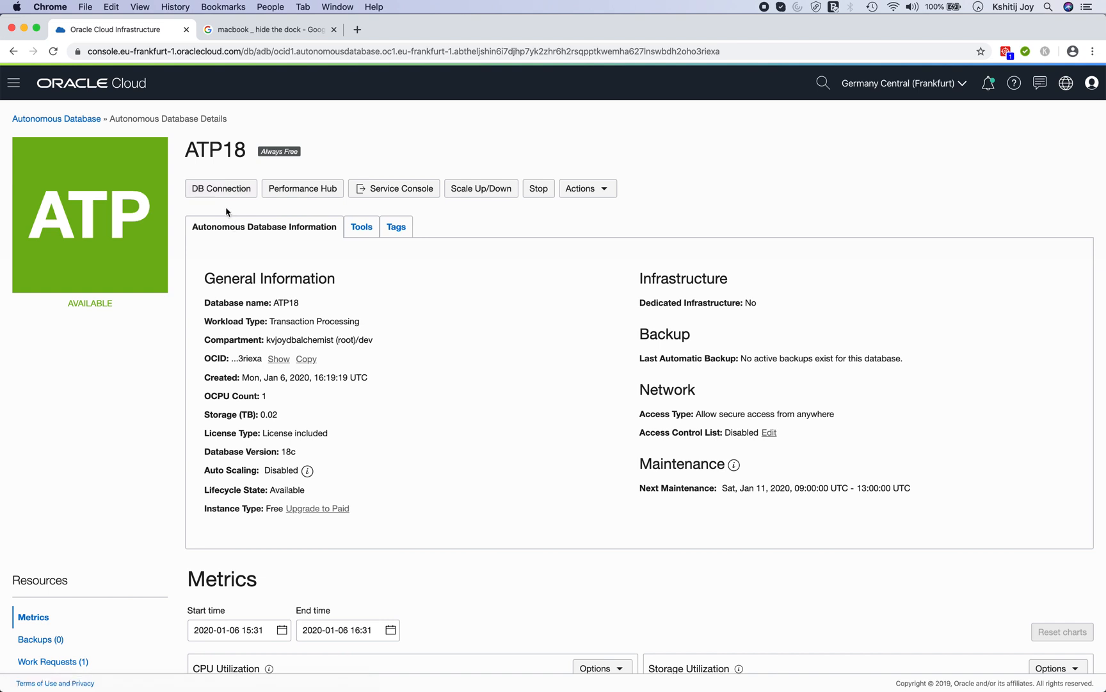
Show the ATP18 Database Connection dialog with wallet download options and five connection strings
{"action": "left_click", "coordinate": [221, 188]}
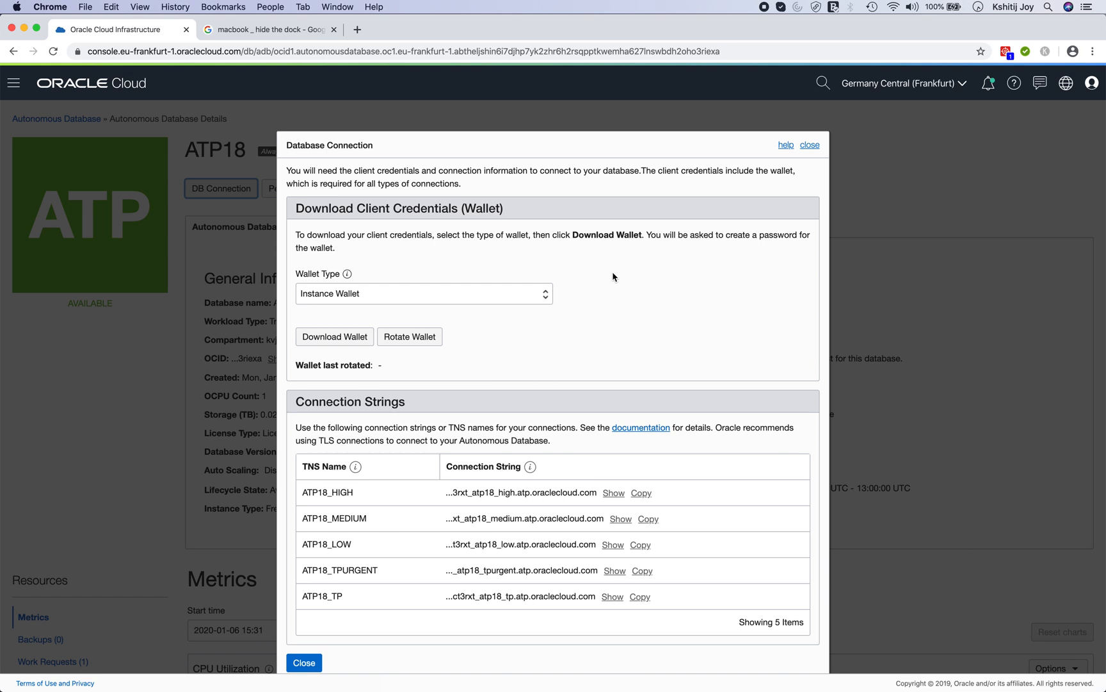
{"action": "mouse_move", "coordinate": [563, 249]}
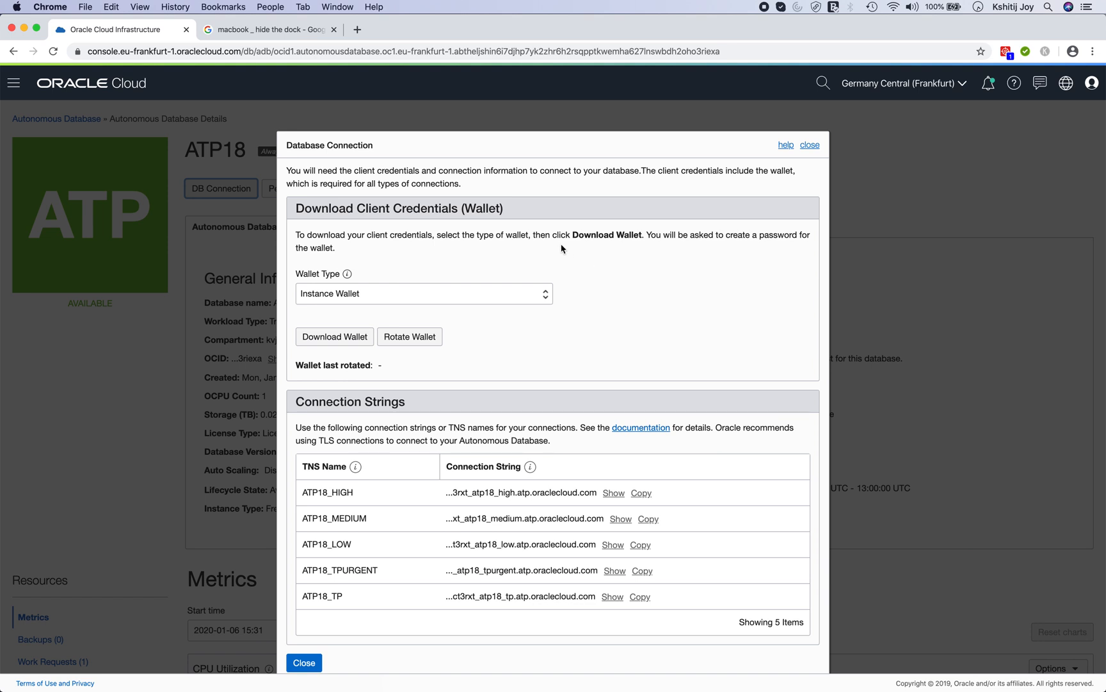
{"action": "left_click", "coordinate": [303, 662]}
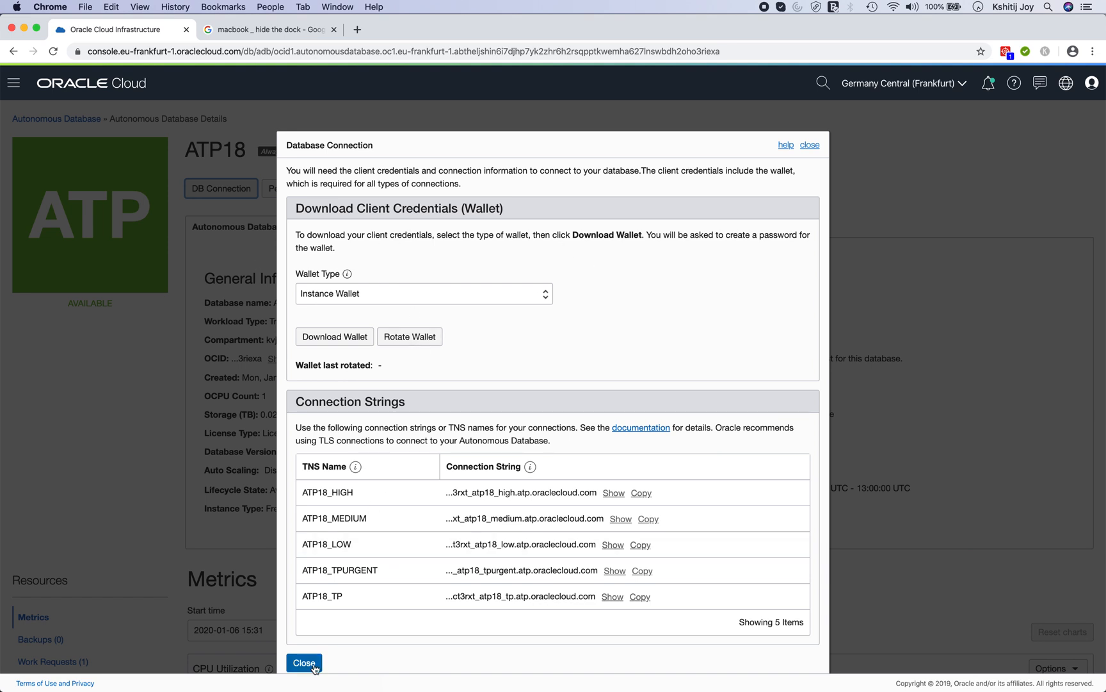
{"action": "left_click", "coordinate": [304, 662]}
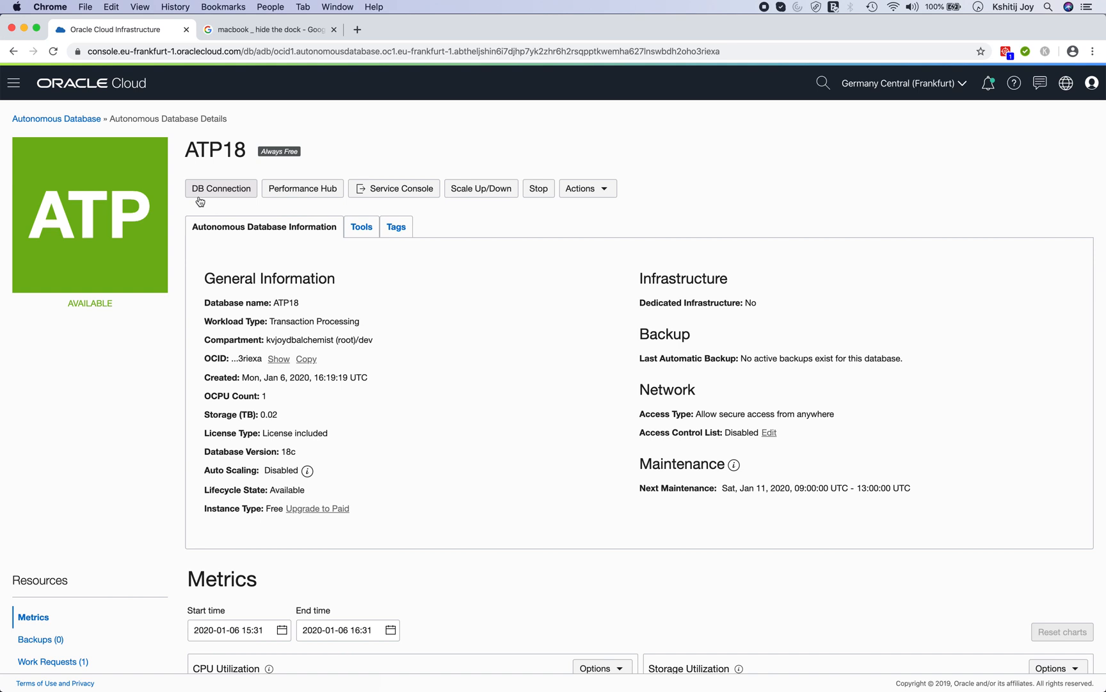
{"action": "left_click", "coordinate": [220, 188]}
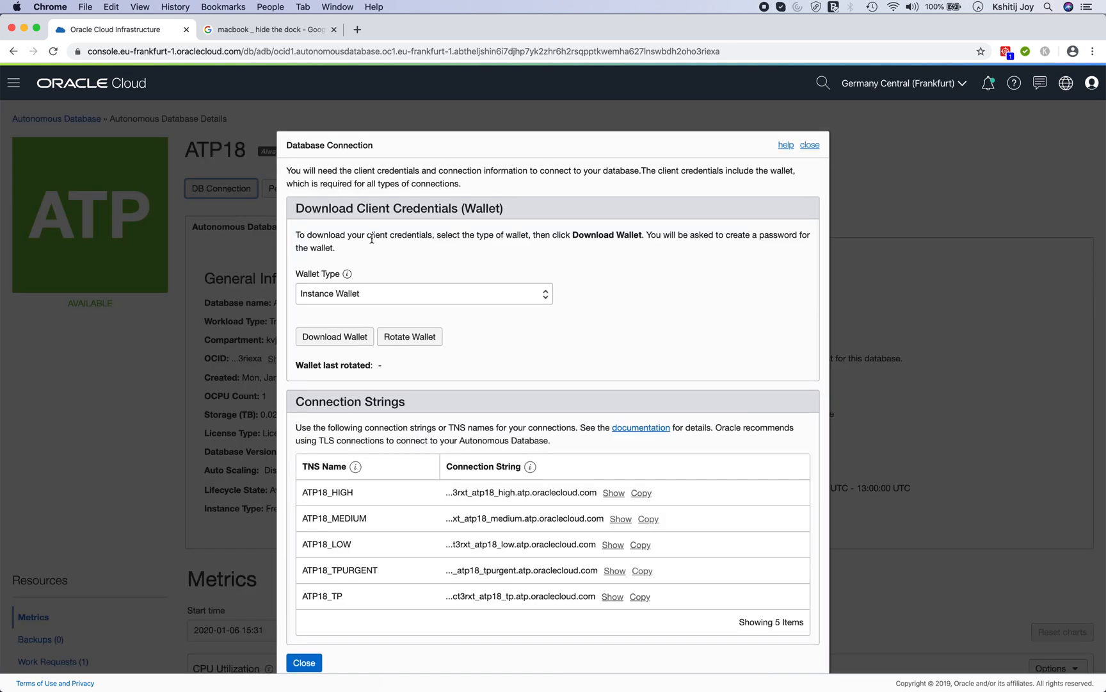
{"action": "mouse_move", "coordinate": [347, 274]}
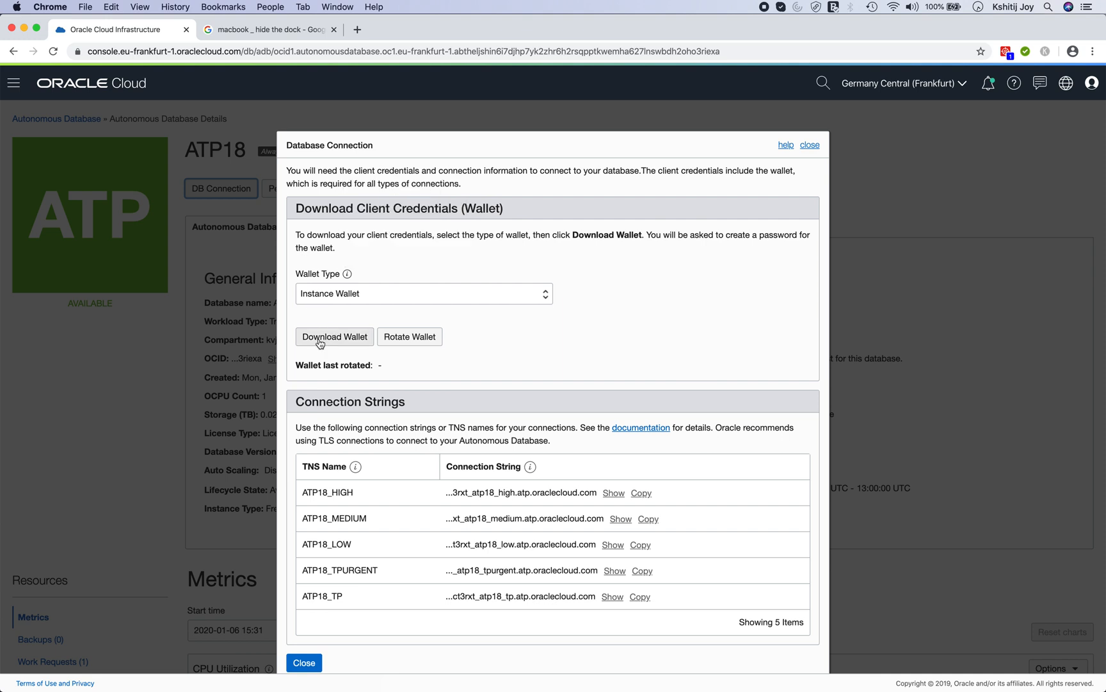
Download the password-protected client credentials wallet Wallet_ATP18.zip
{"action": "left_click", "coordinate": [335, 336]}
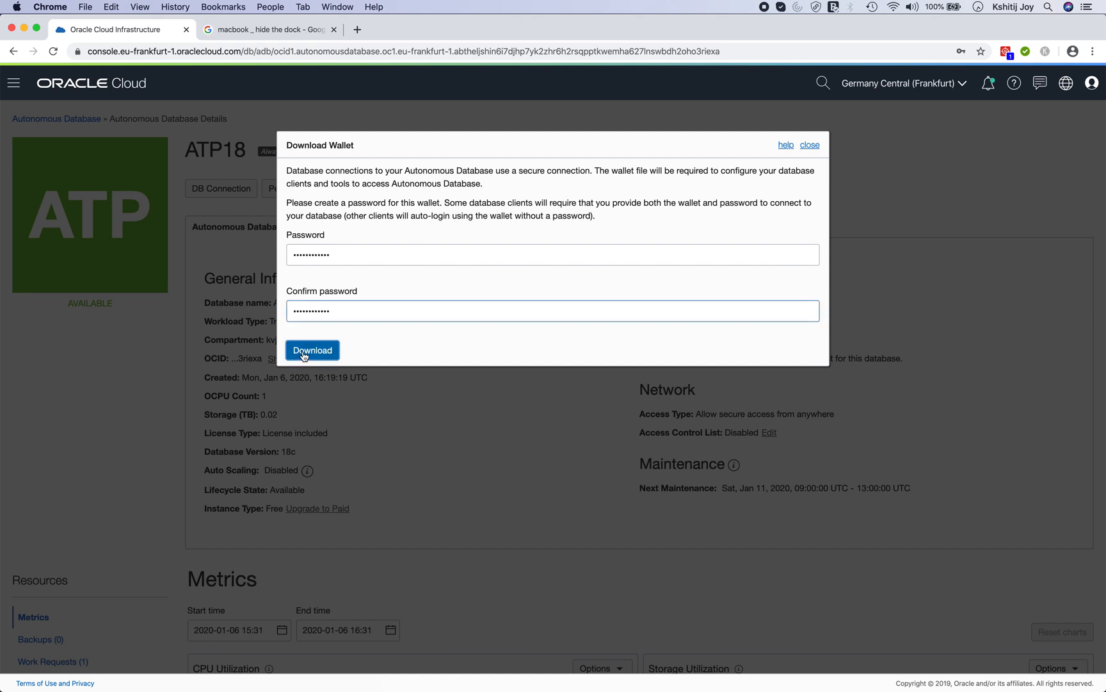
{"action": "left_click", "coordinate": [312, 350]}
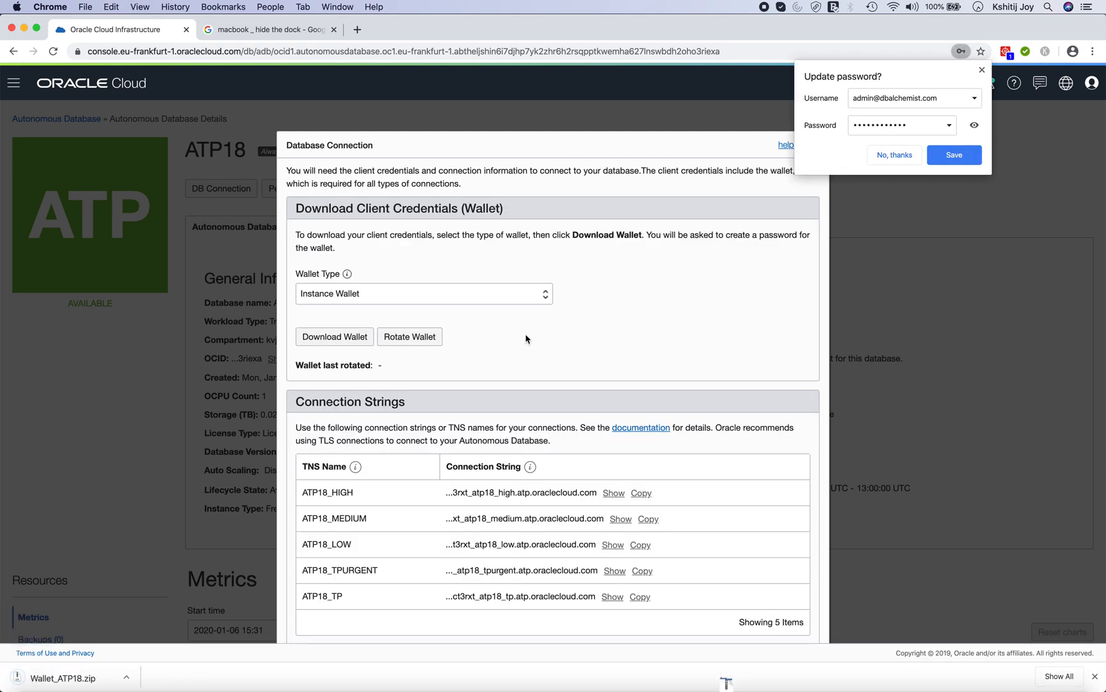
Decline Chrome's save-password offer and close the connection details dialog
{"action": "left_click", "coordinate": [894, 154]}
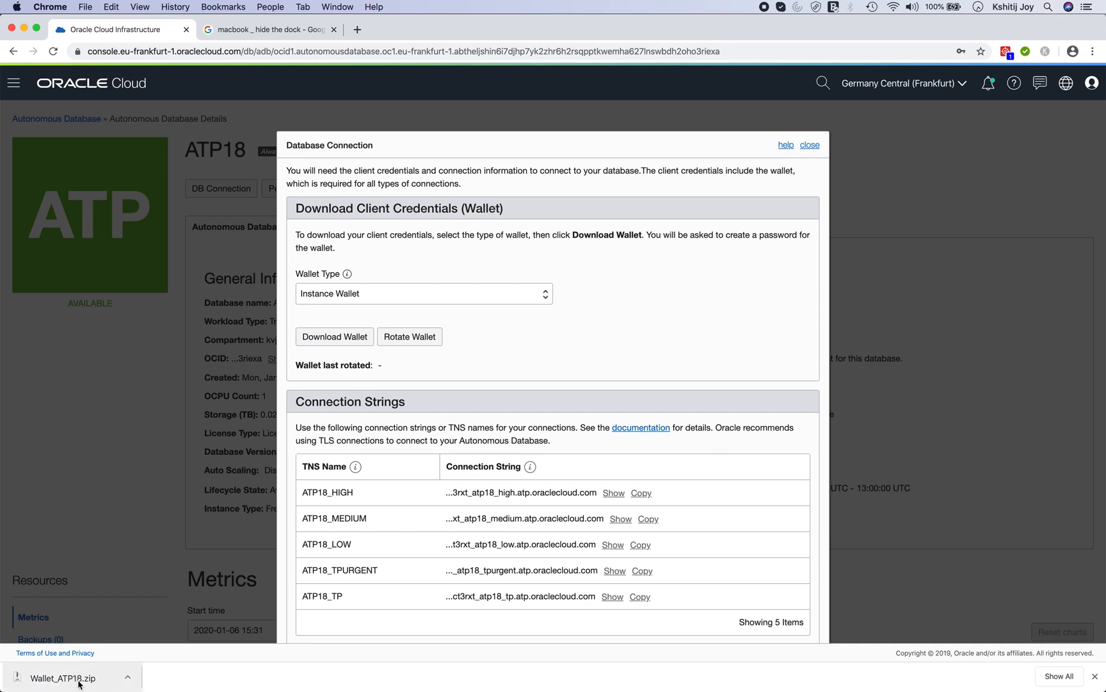
{"action": "mouse_move", "coordinate": [481, 425]}
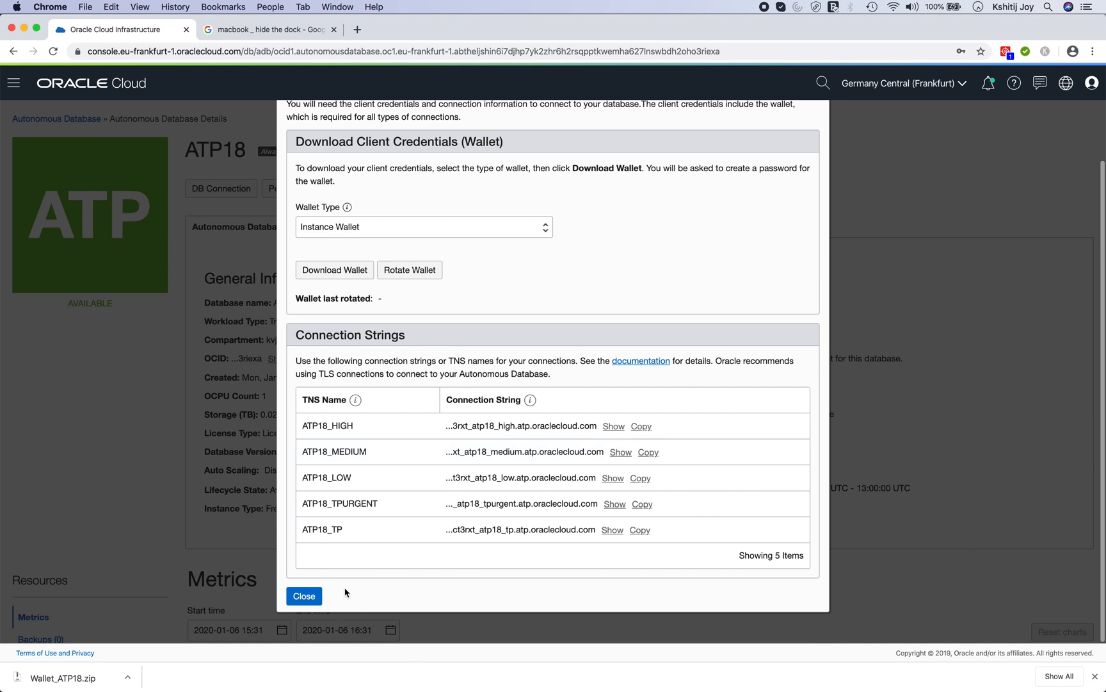
{"action": "mouse_move", "coordinate": [438, 398]}
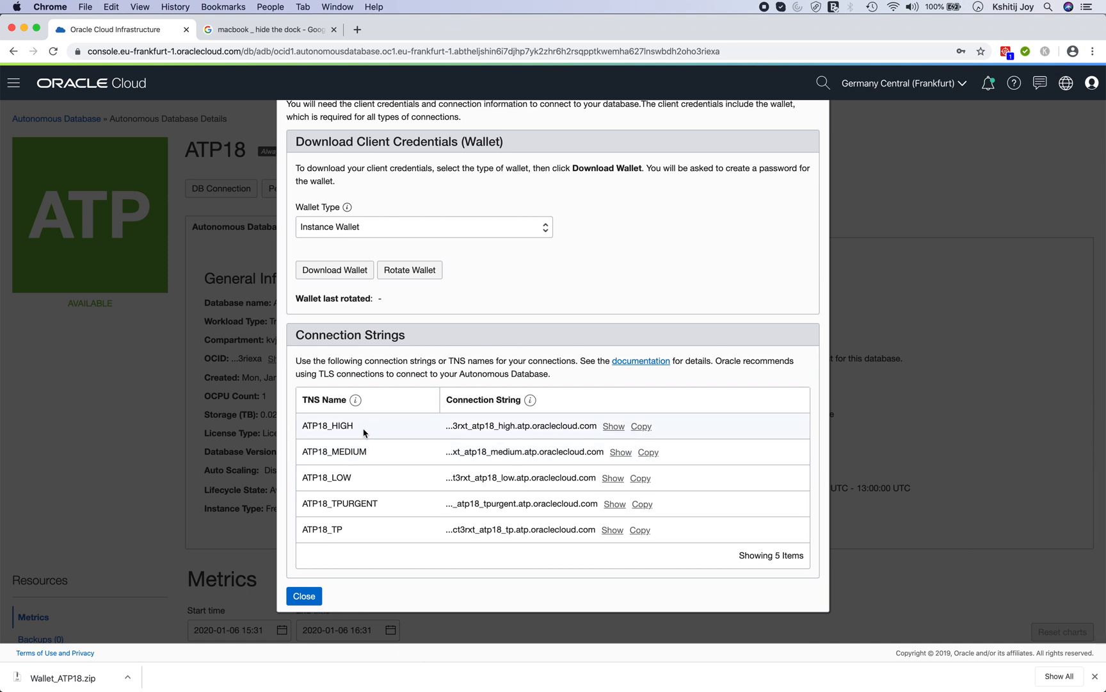
{"action": "mouse_move", "coordinate": [571, 468]}
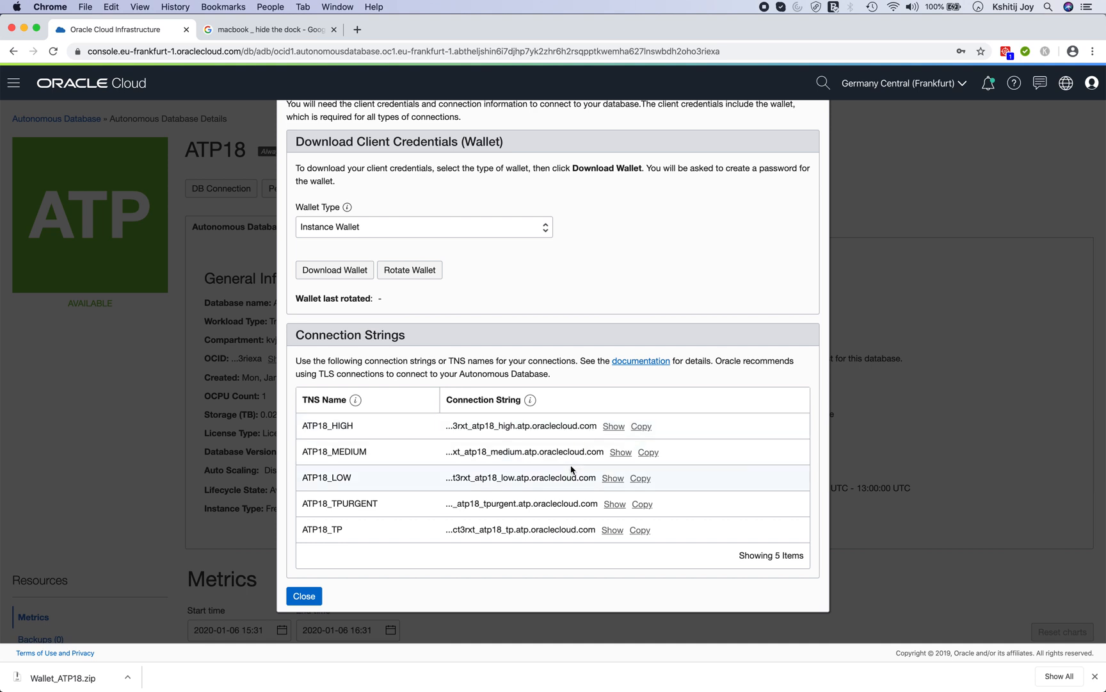
{"action": "mouse_move", "coordinate": [601, 573]}
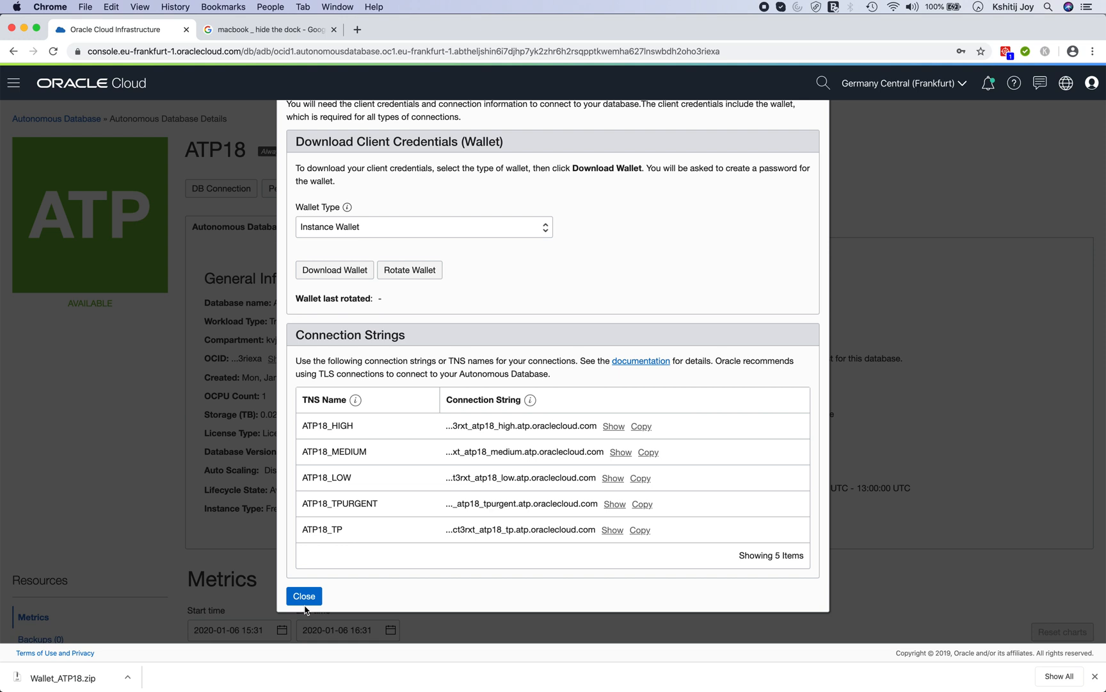
{"action": "left_click", "coordinate": [303, 596]}
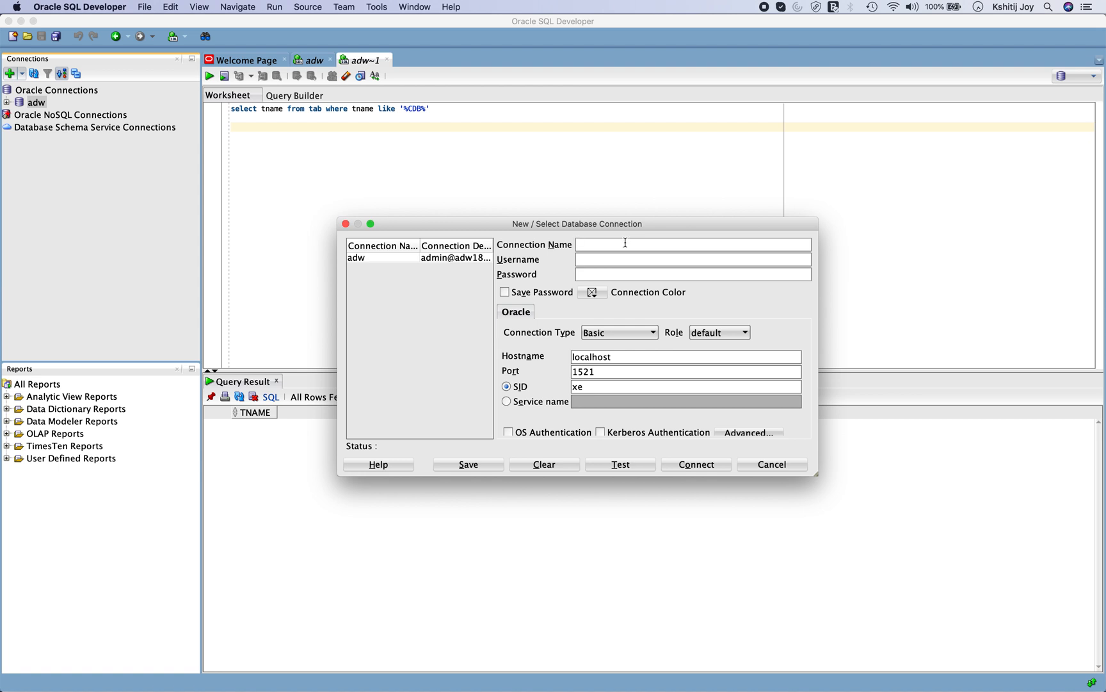
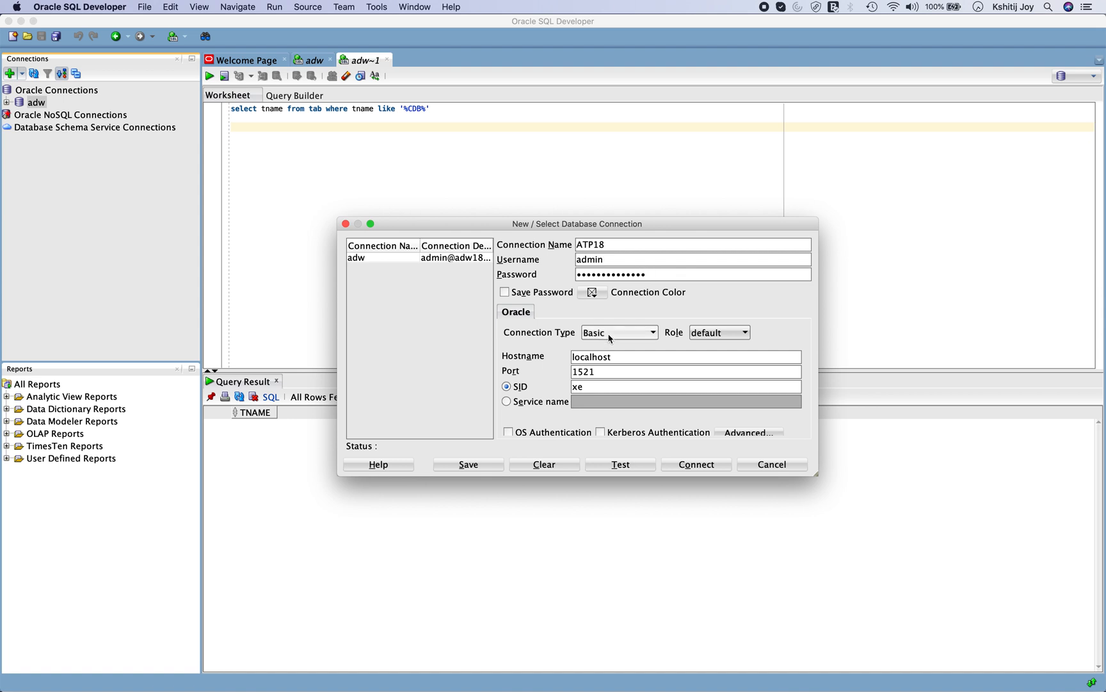
Set connection type to Cloud Wallet with Wallet_ATP18.zip from Downloads as configuration file
{"action": "left_click", "coordinate": [618, 332]}
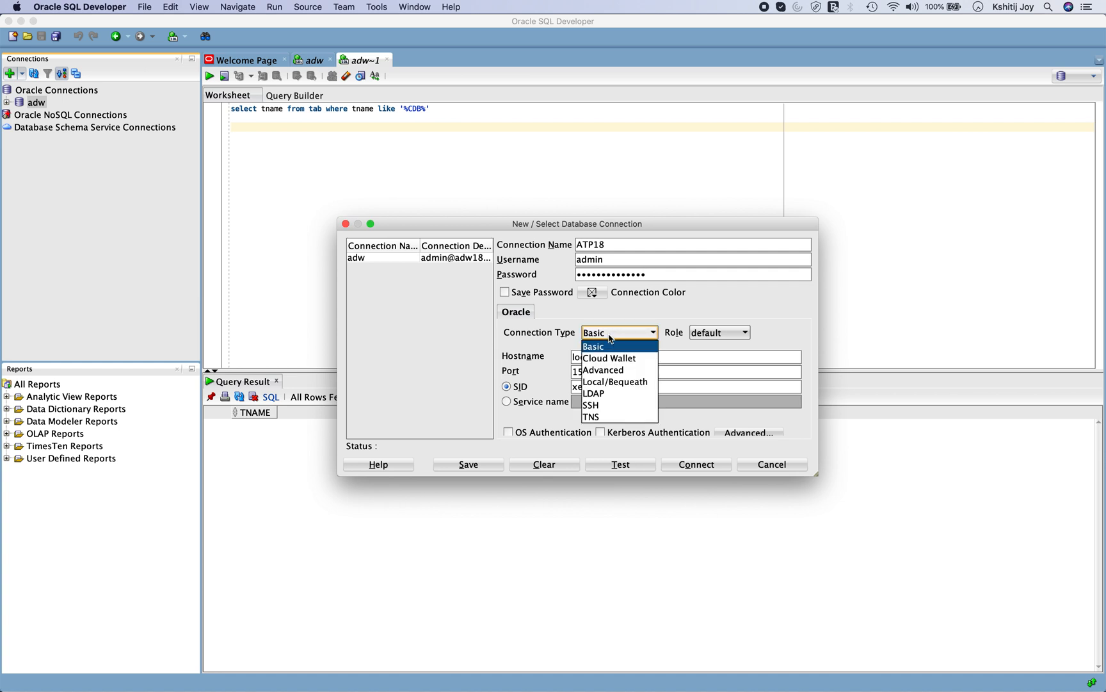
{"action": "left_click", "coordinate": [605, 357]}
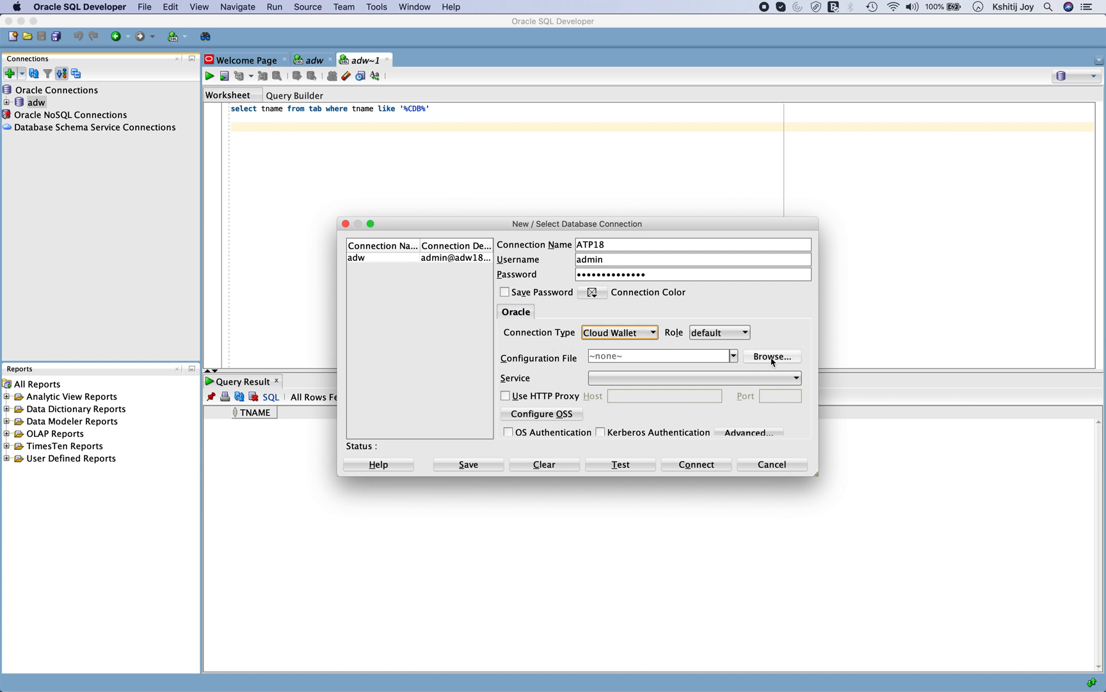
{"action": "left_click", "coordinate": [771, 356]}
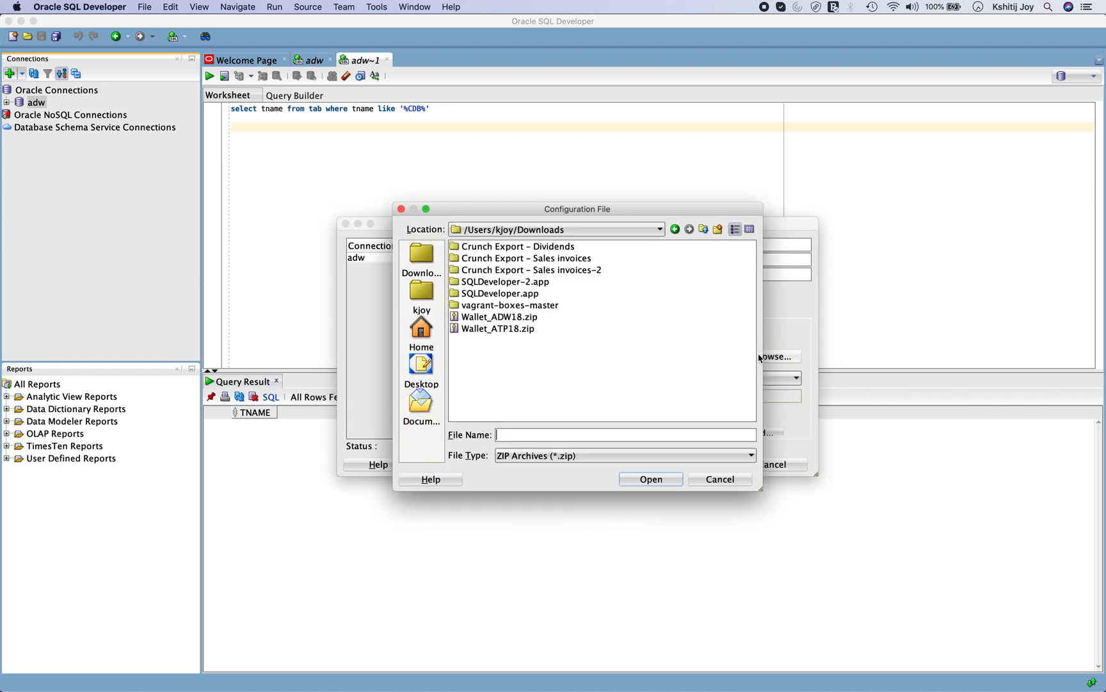
{"action": "left_click", "coordinate": [500, 328]}
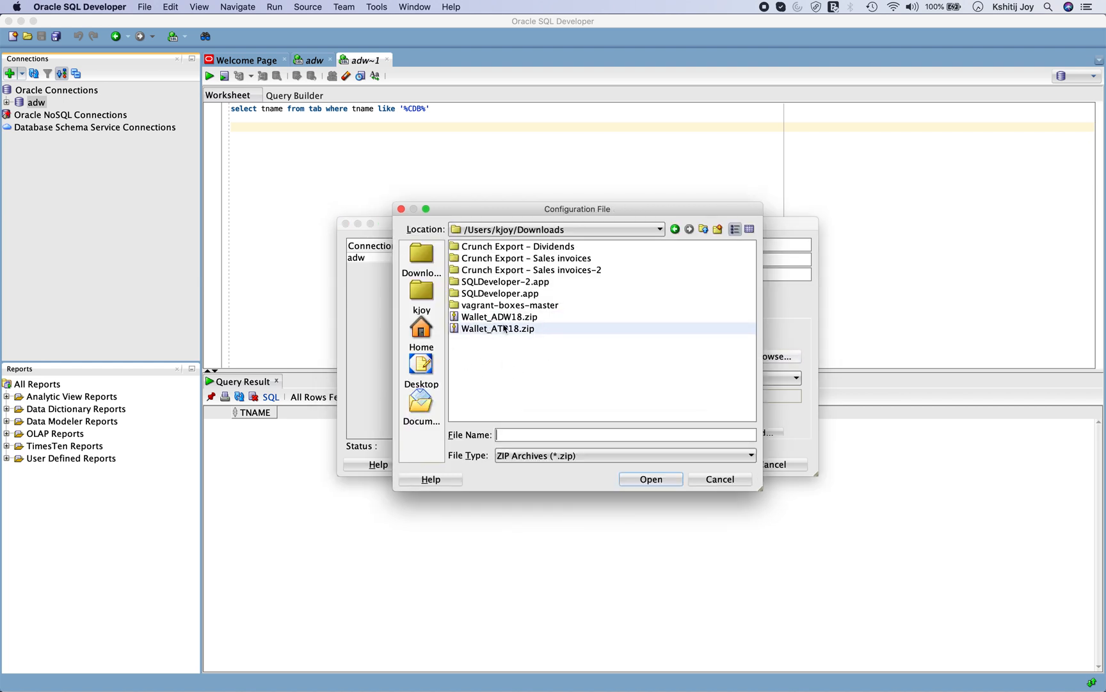
{"action": "left_click", "coordinate": [649, 479]}
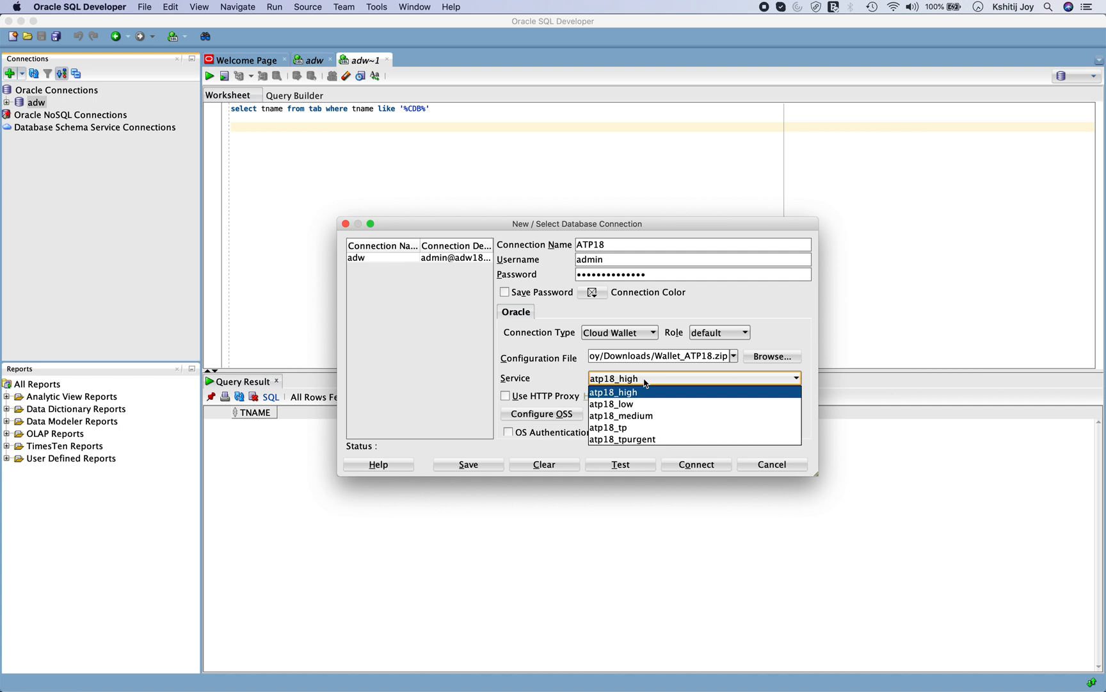
{"action": "mouse_move", "coordinate": [648, 388]}
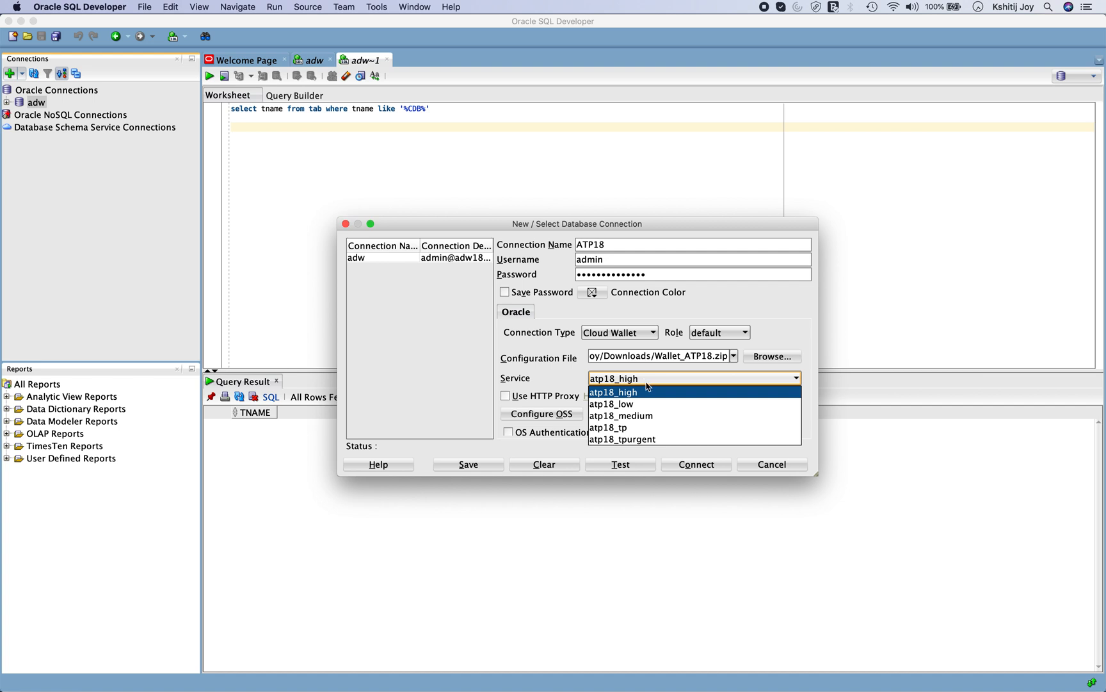
Select the atp18_high service, test the connection successfully and connect
{"action": "left_click", "coordinate": [612, 392]}
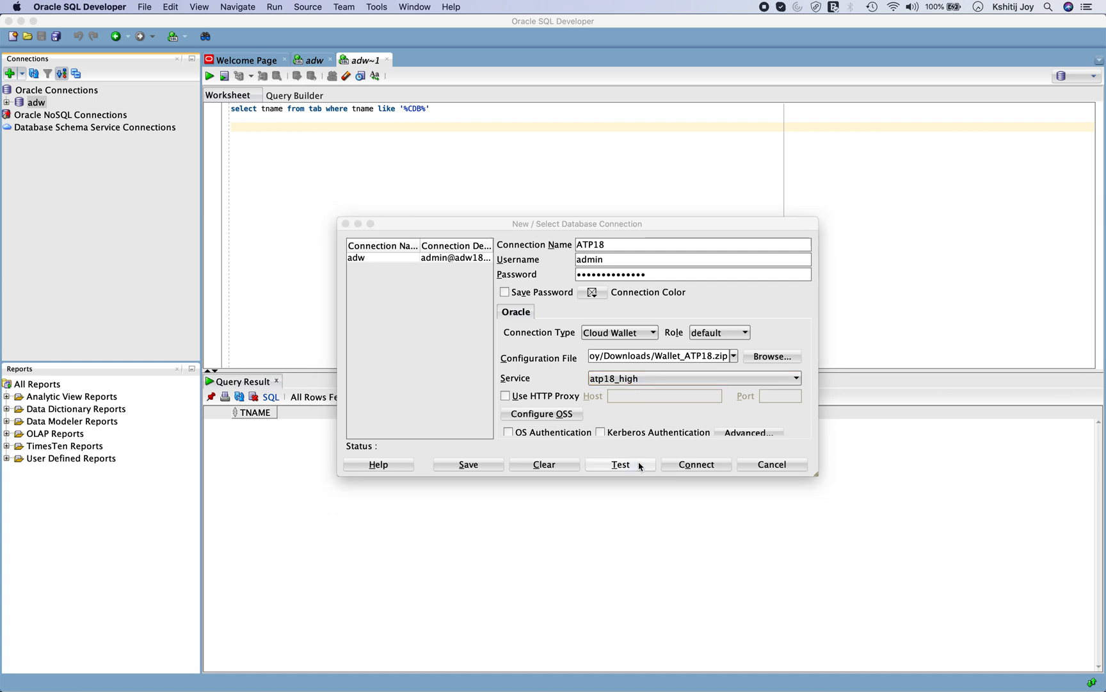
{"action": "left_click", "coordinate": [619, 465]}
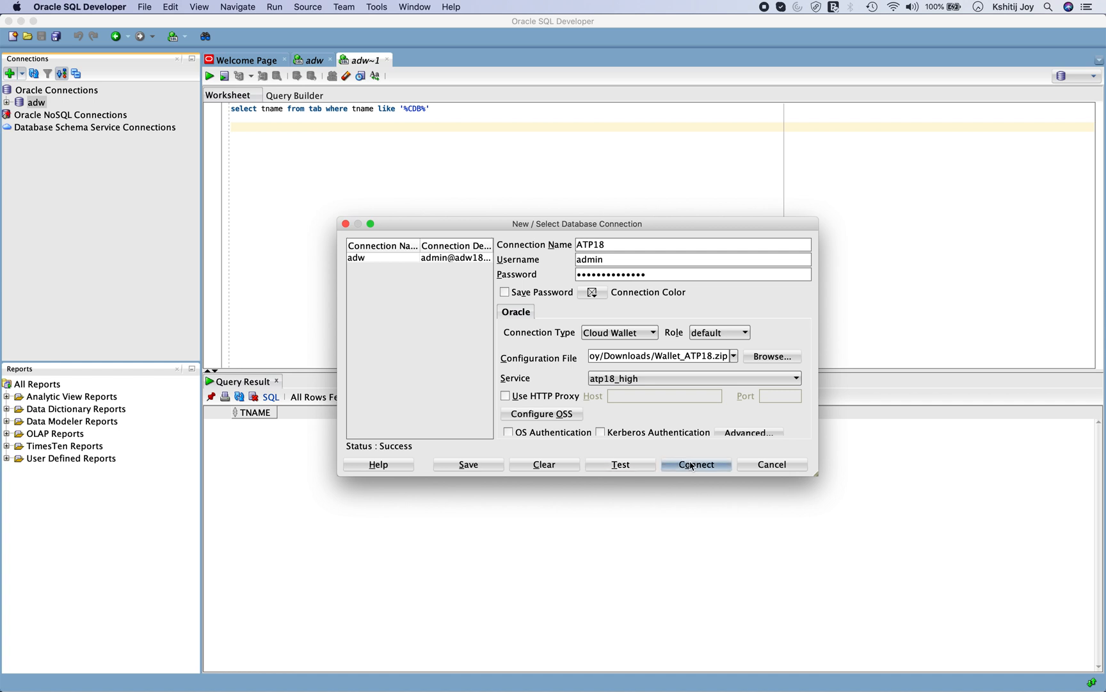
{"action": "left_click", "coordinate": [695, 465]}
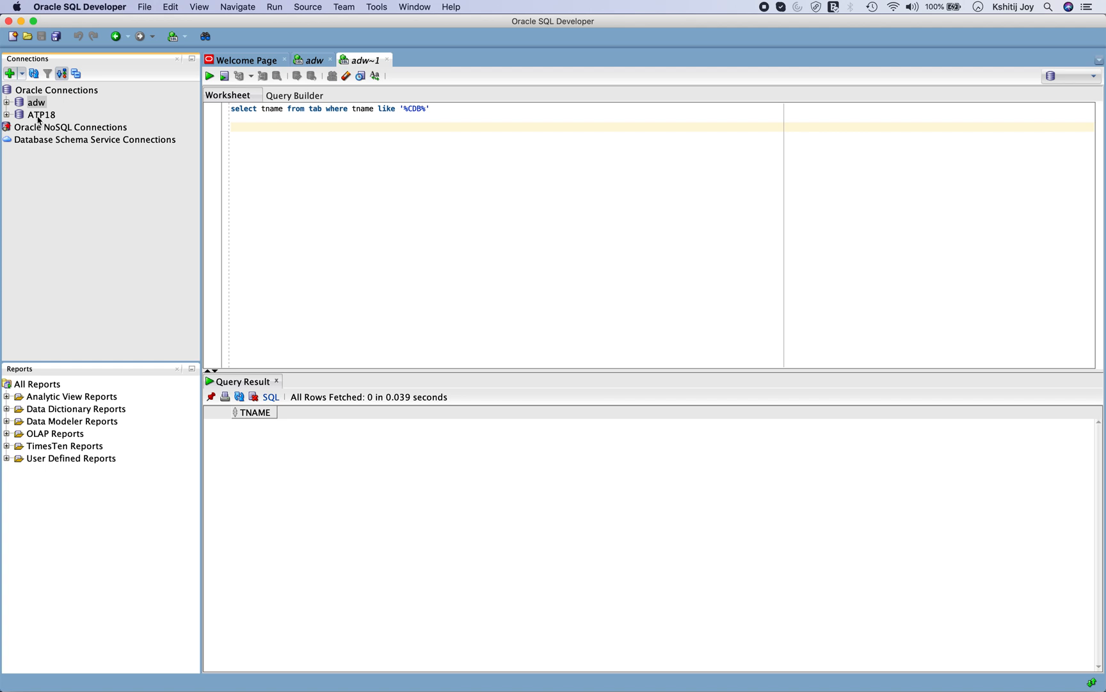
Run select * from v$version on ATP18, showing Oracle Database 18c Release 18.0.0.0.0
{"action": "double_click", "coordinate": [42, 114]}
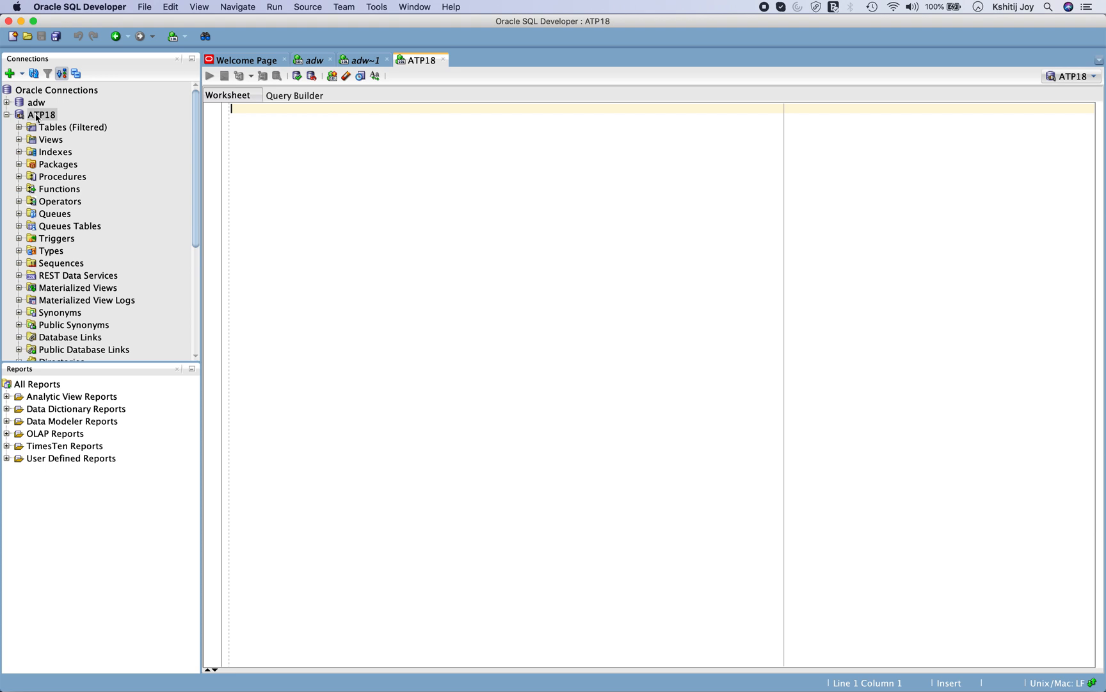
{"action": "type", "text": "select"}
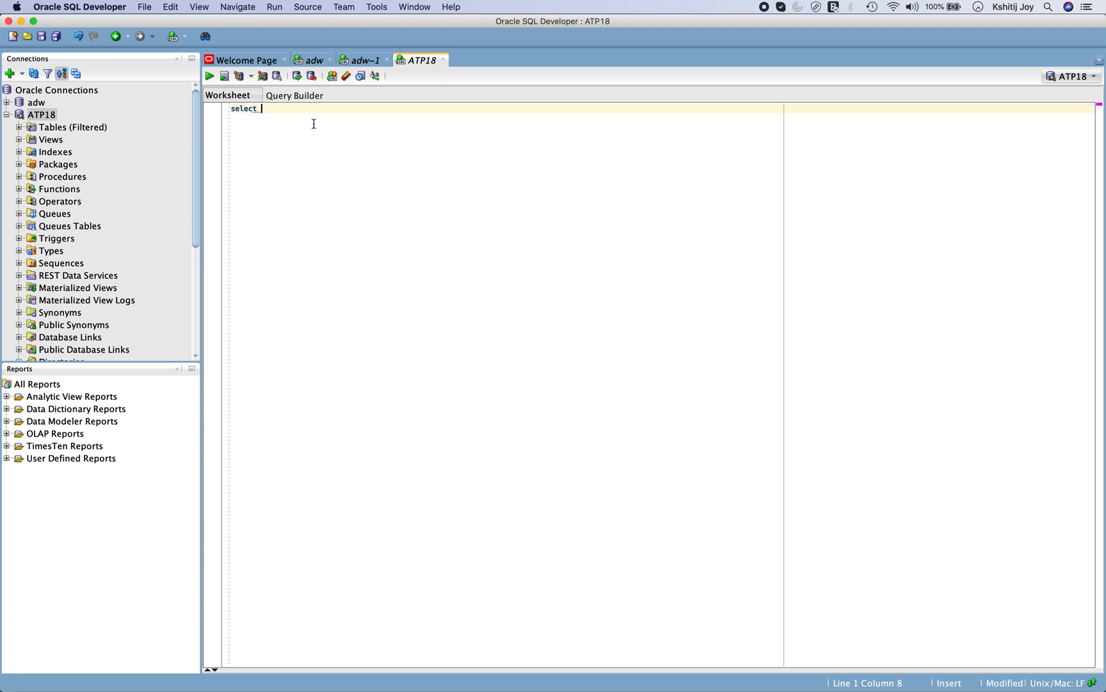
{"action": "type", "text": "* from v"}
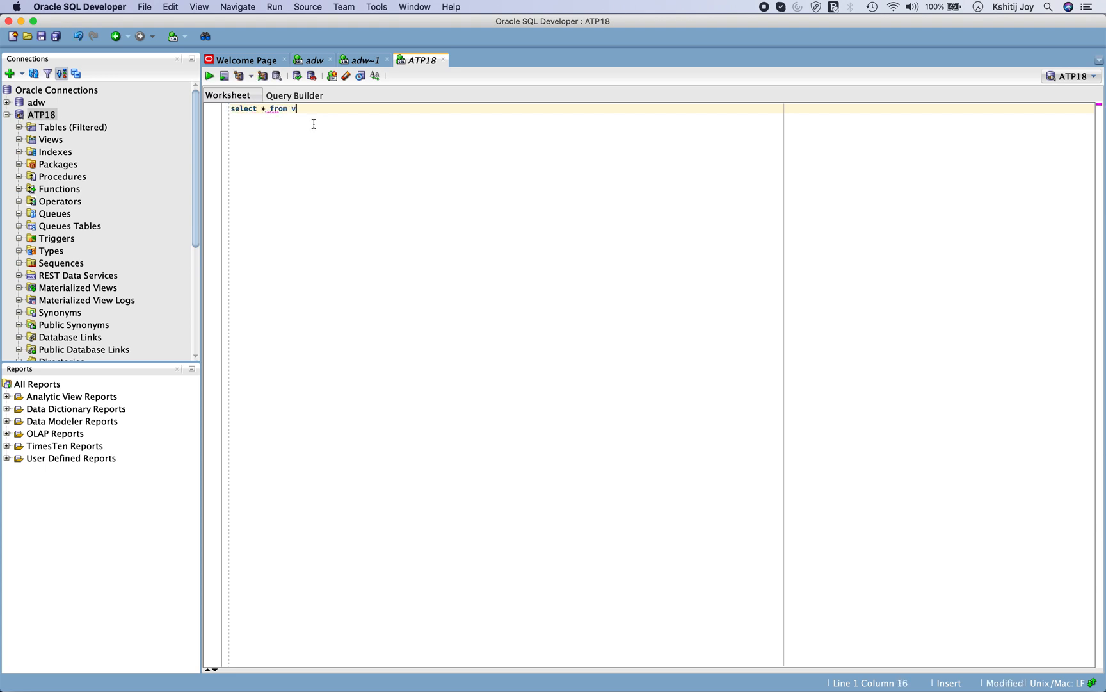
{"action": "type", "text": "$version"}
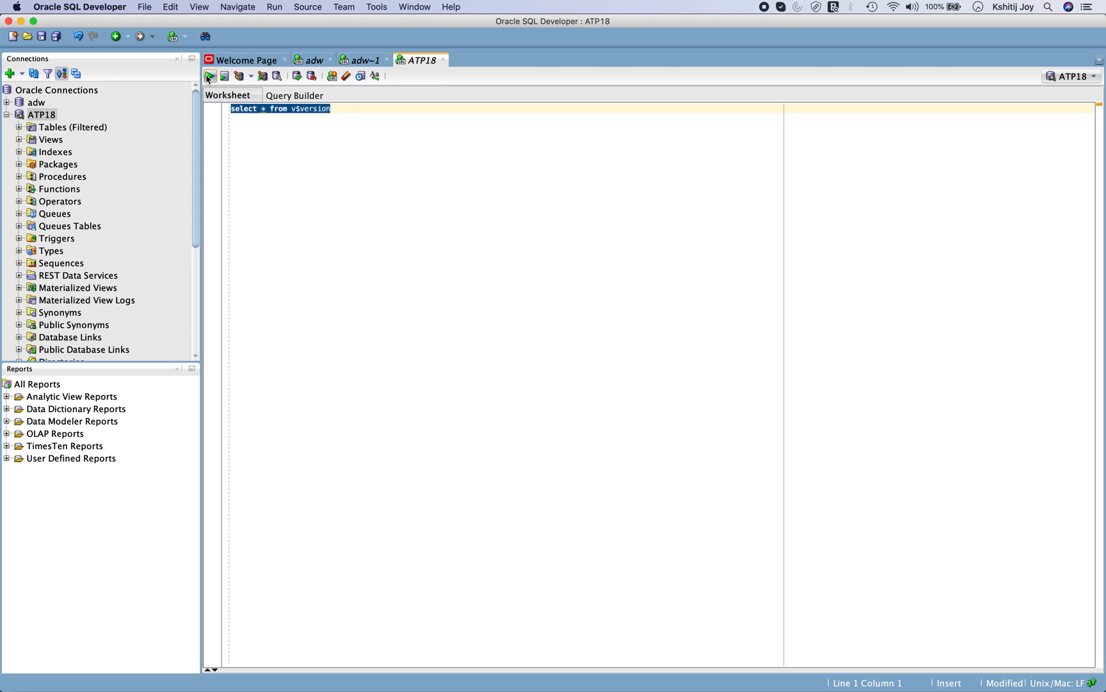
{"action": "left_click", "coordinate": [209, 75]}
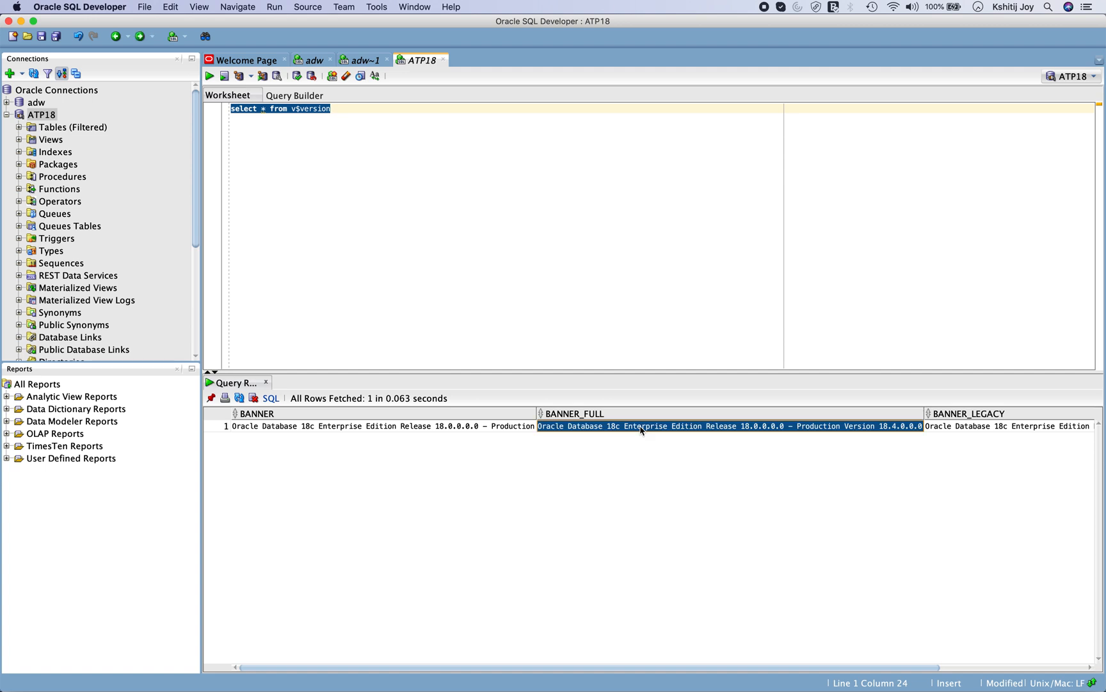
{"action": "left_click", "coordinate": [487, 143]}
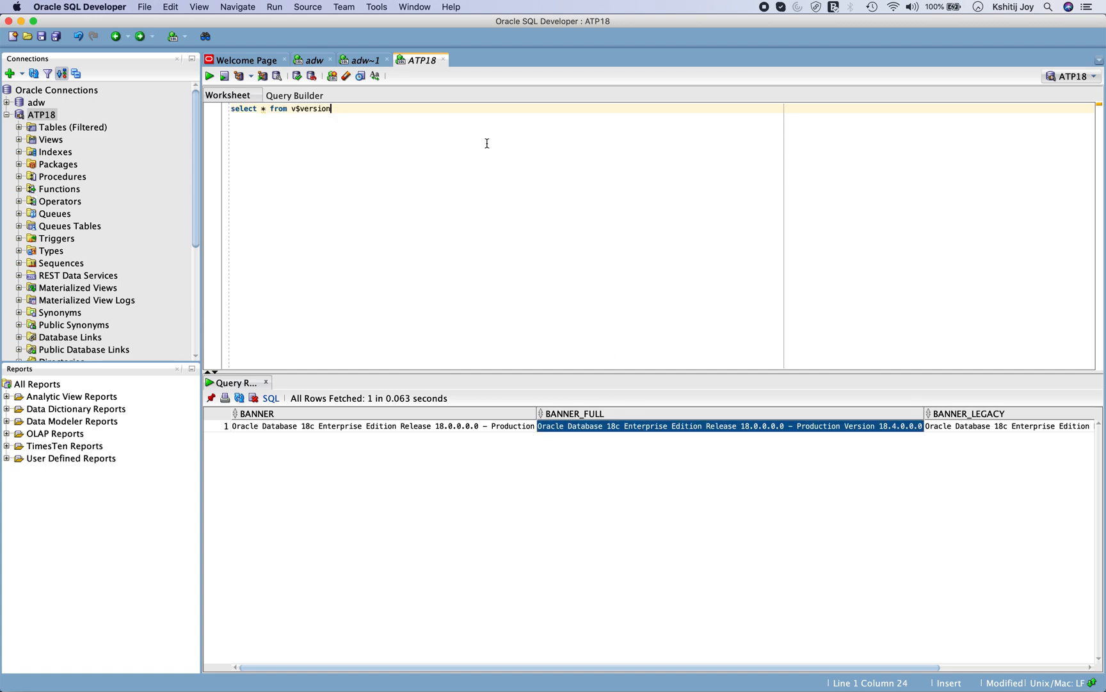
Query v$parameter ordered by 1, then rerun it ordered by name
{"action": "key", "text": "Backspace"}
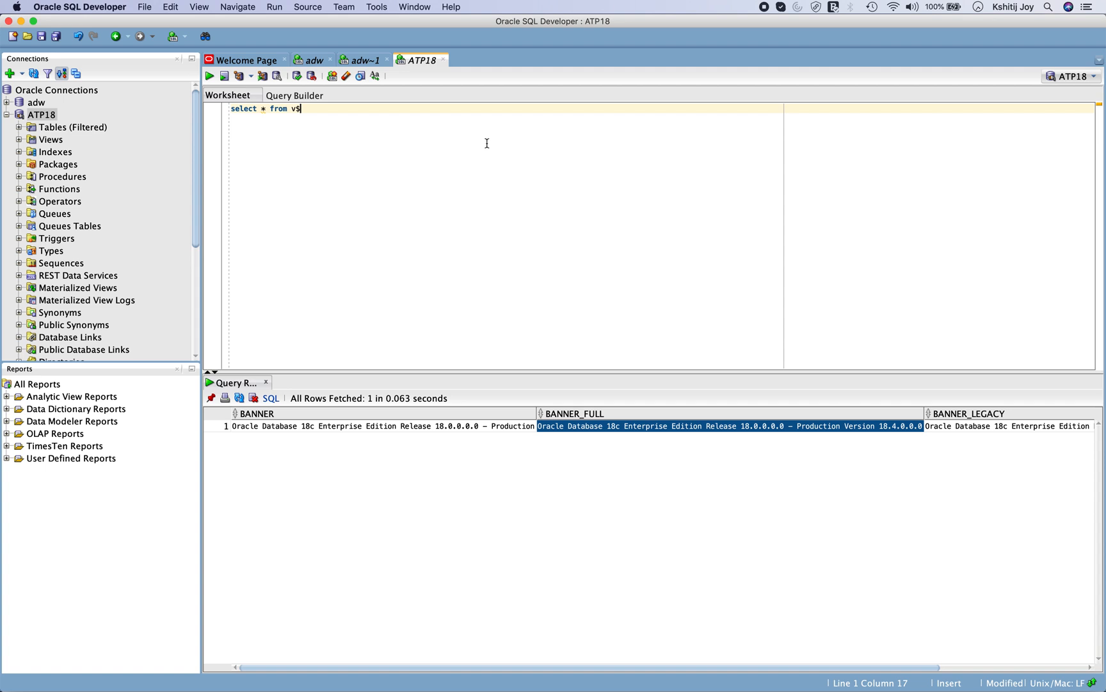
{"action": "type", "text": "parameter"}
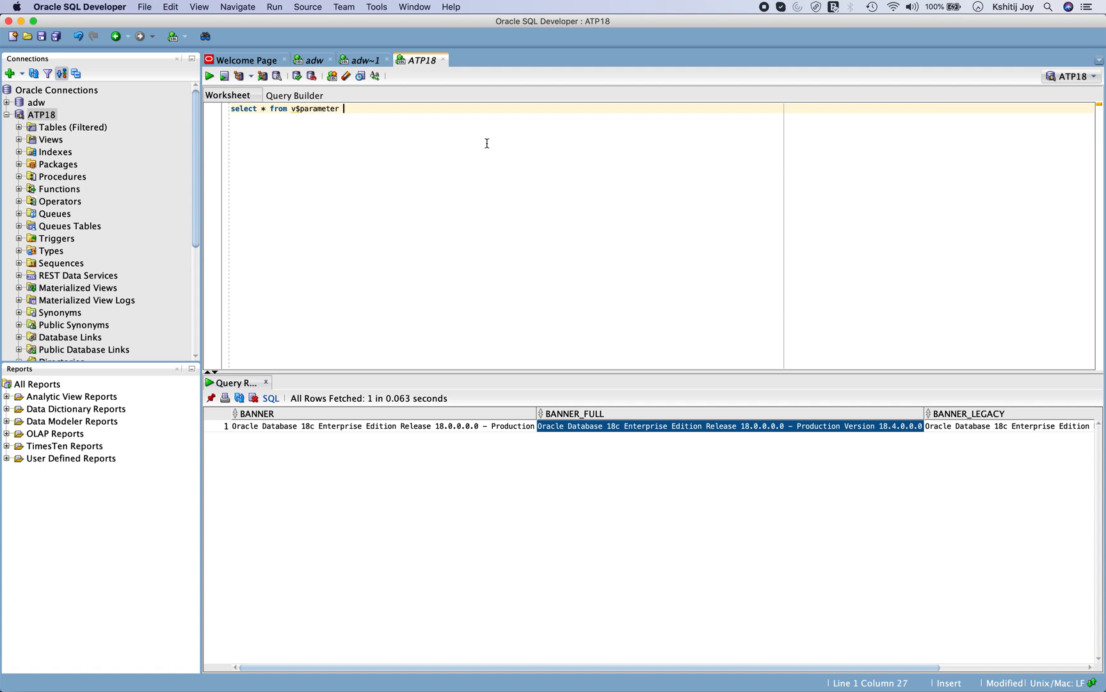
{"action": "type", "text": "o"}
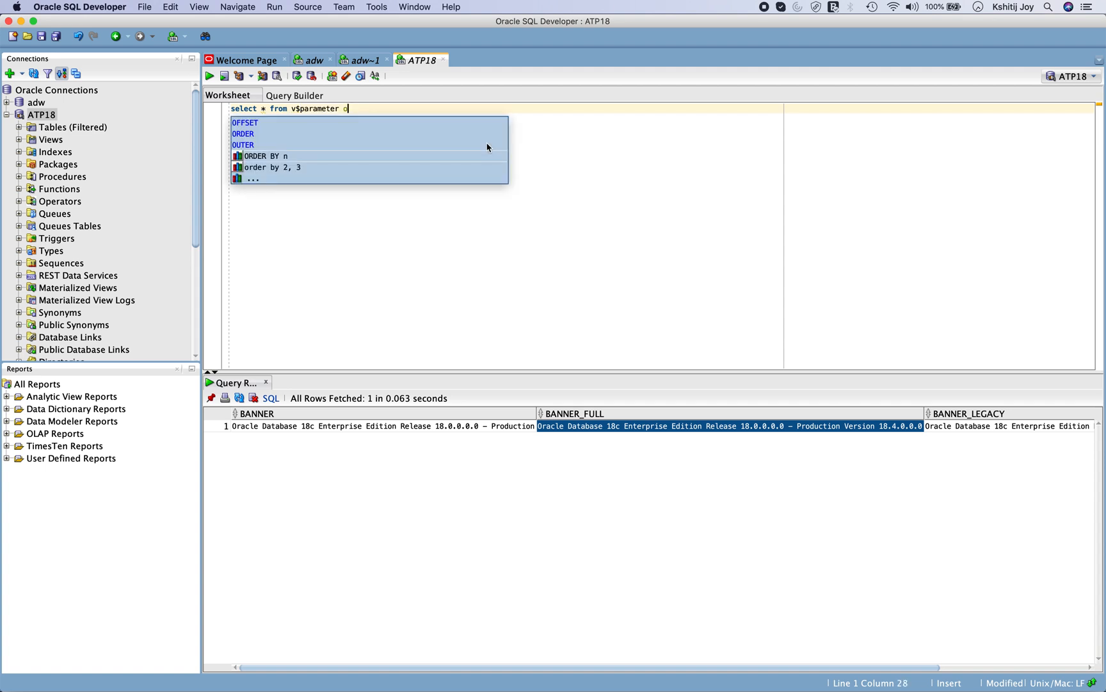
{"action": "type", "text": "rder by 1"}
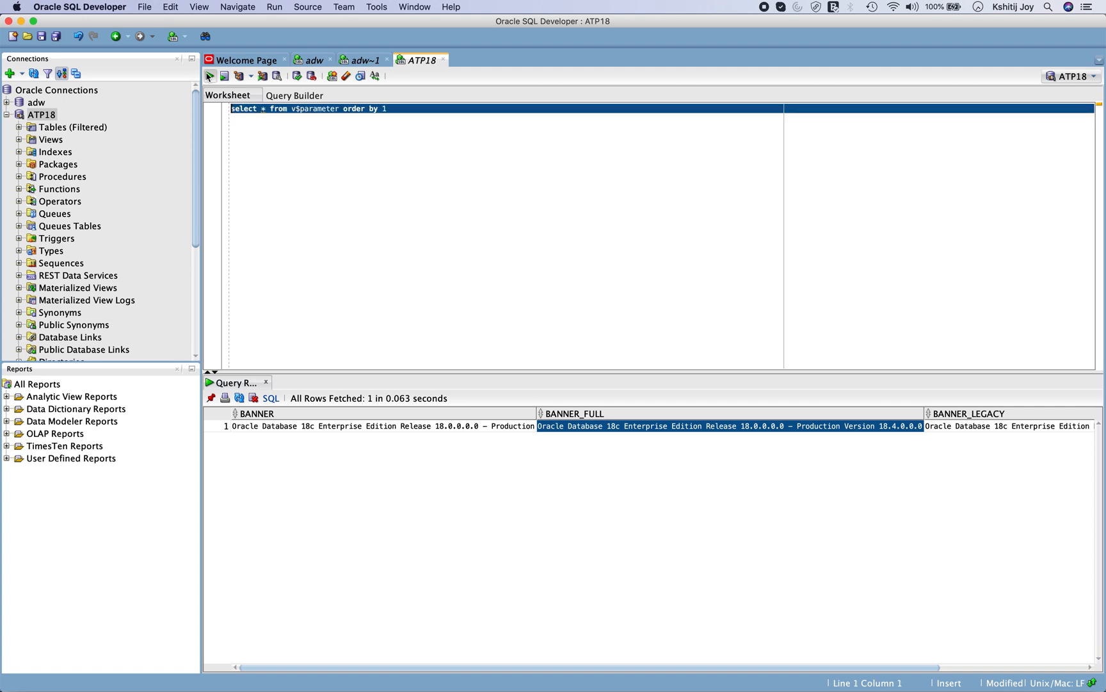
{"action": "left_click", "coordinate": [208, 76]}
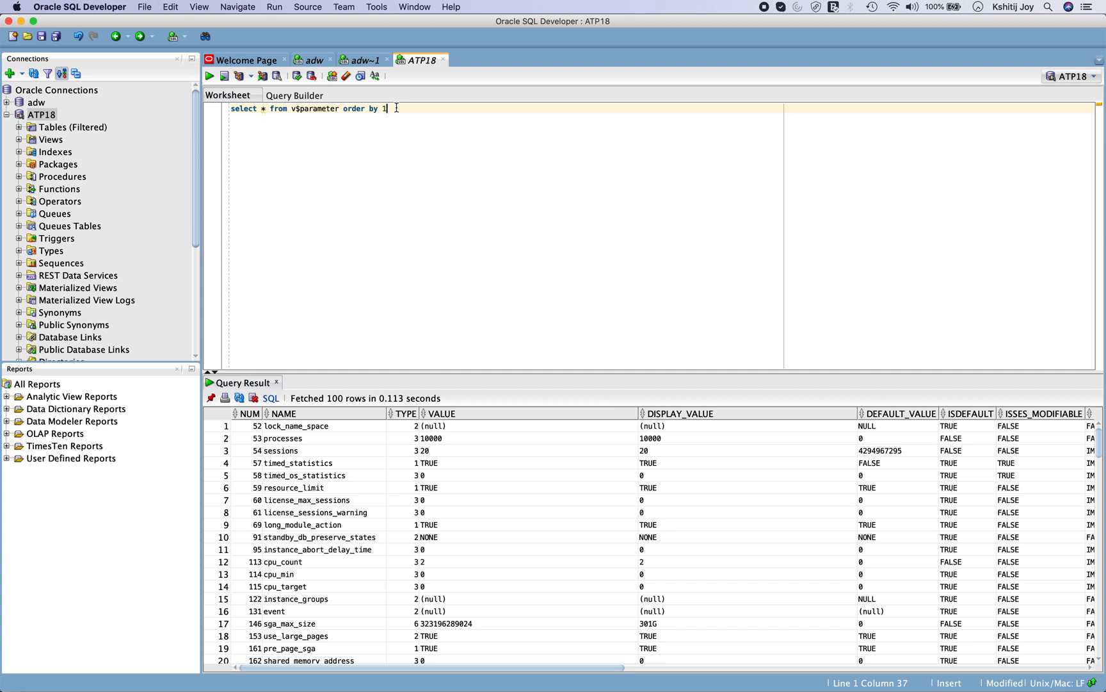
{"action": "type", "text": "name"}
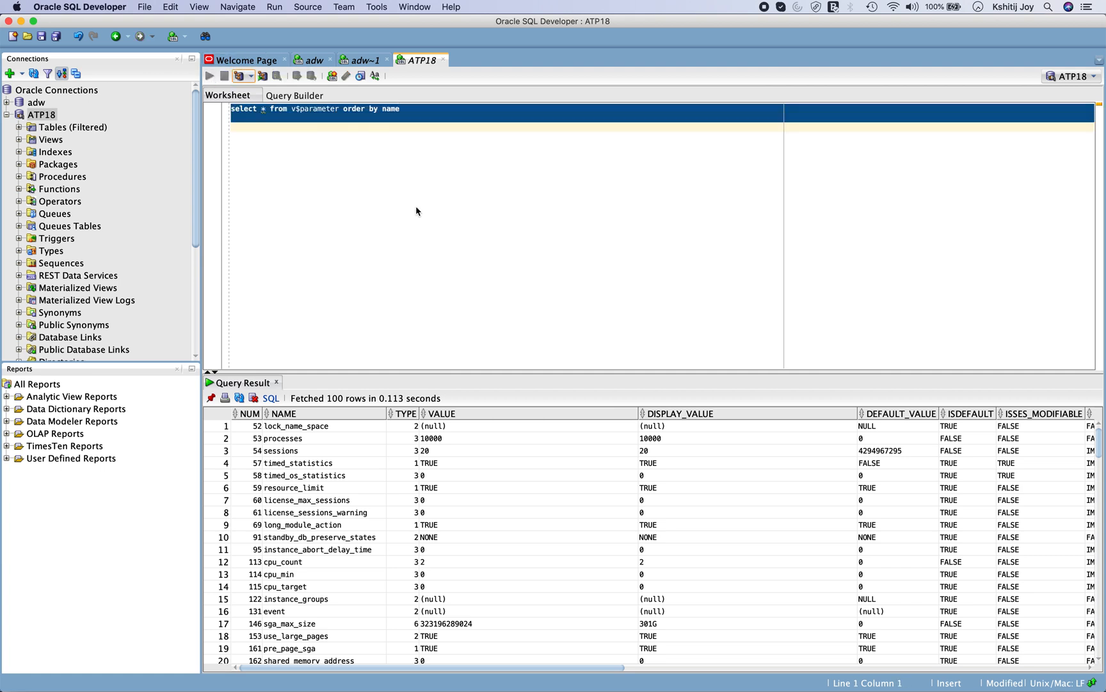
{"action": "left_click", "coordinate": [208, 75]}
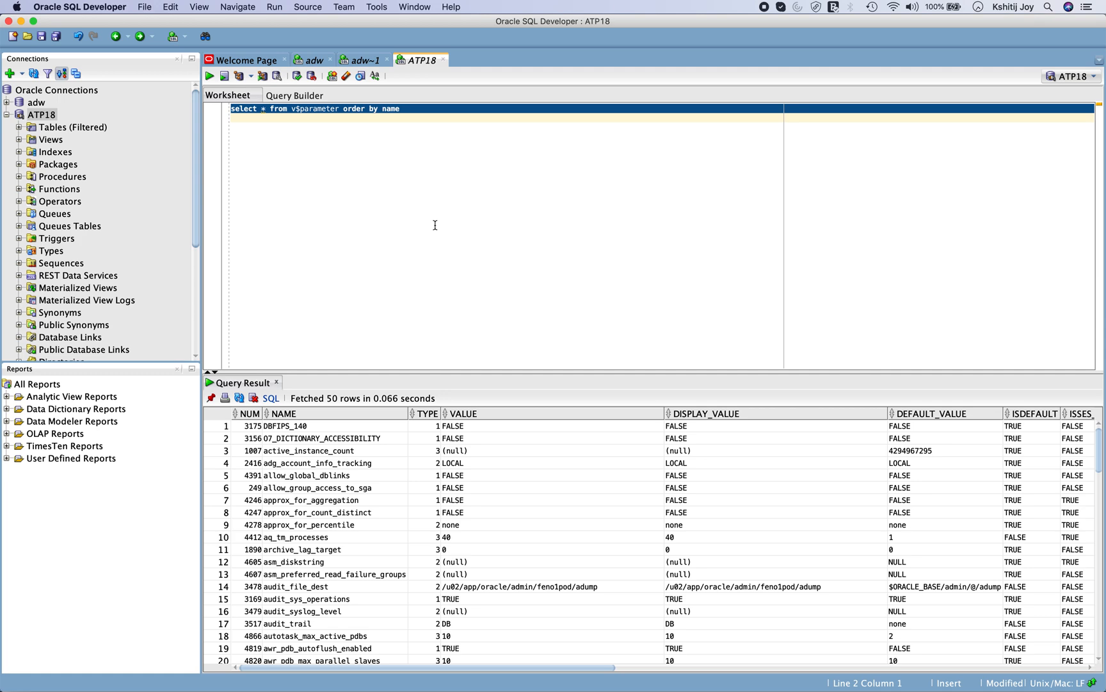
{"action": "scroll", "scroll_direction": "down", "scroll_amount": 3}
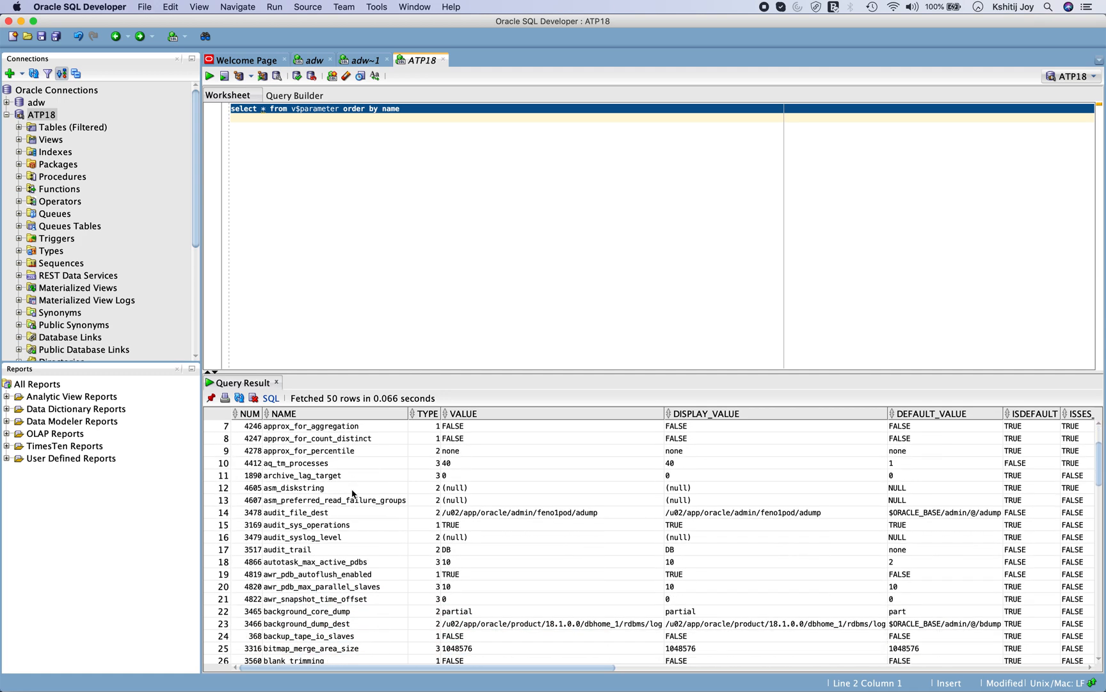
{"action": "scroll", "scroll_direction": "down", "scroll_amount": 3}
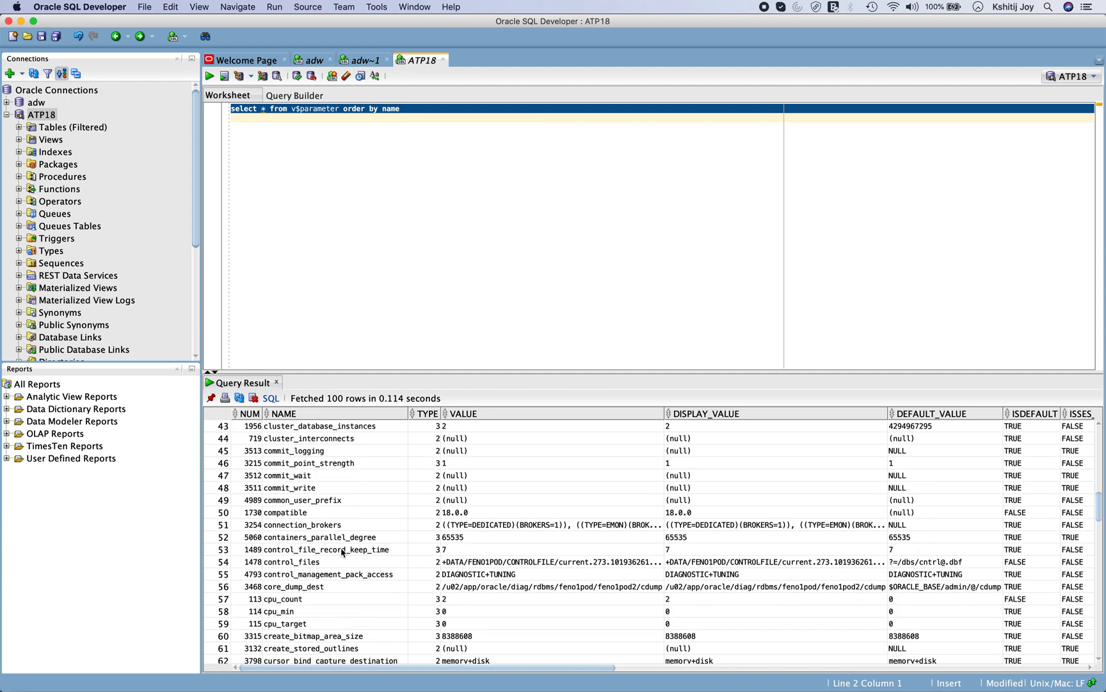
{"action": "scroll", "scroll_direction": "down", "scroll_amount": 3}
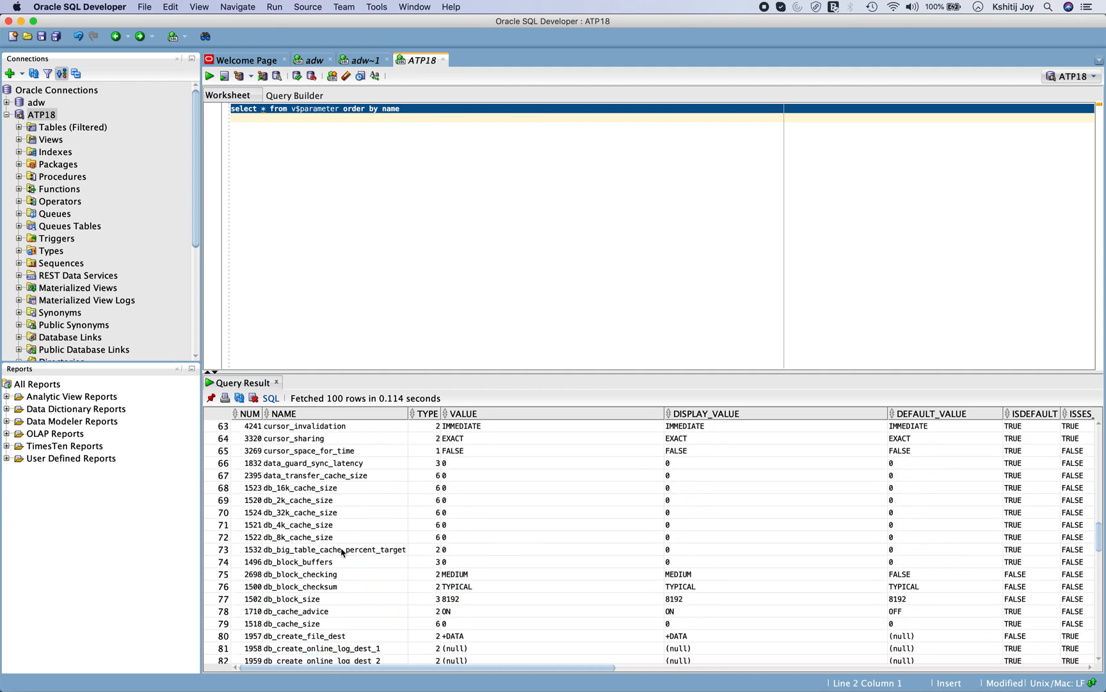
{"action": "scroll", "scroll_direction": "down", "scroll_amount": 3}
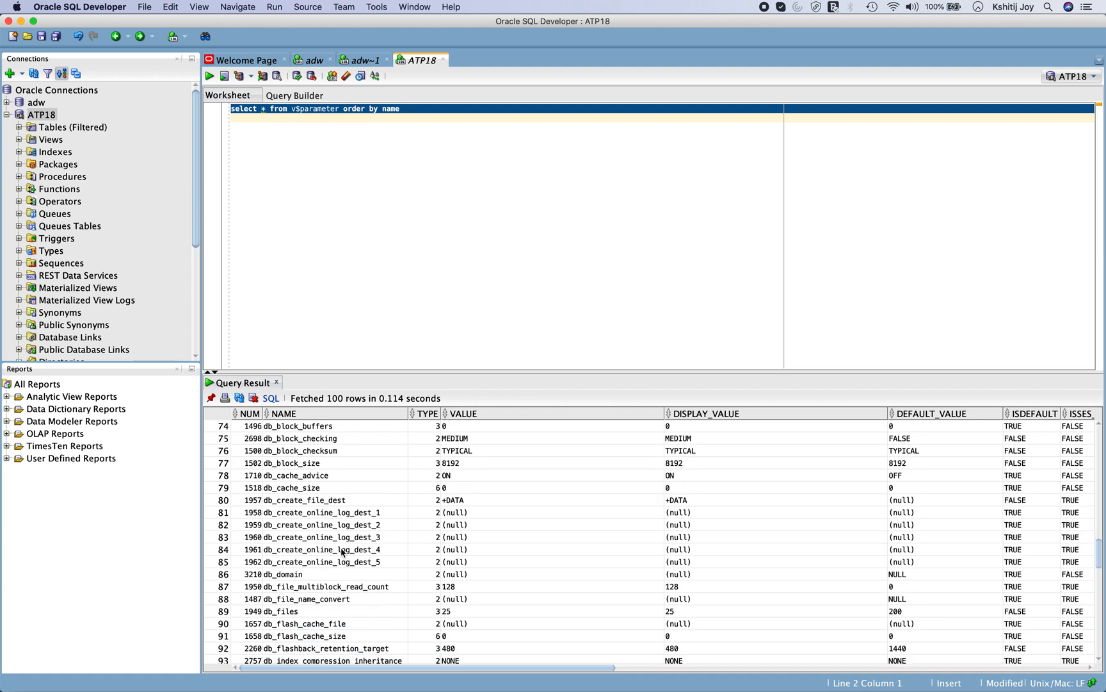
{"action": "scroll", "scroll_direction": "down", "scroll_amount": 3}
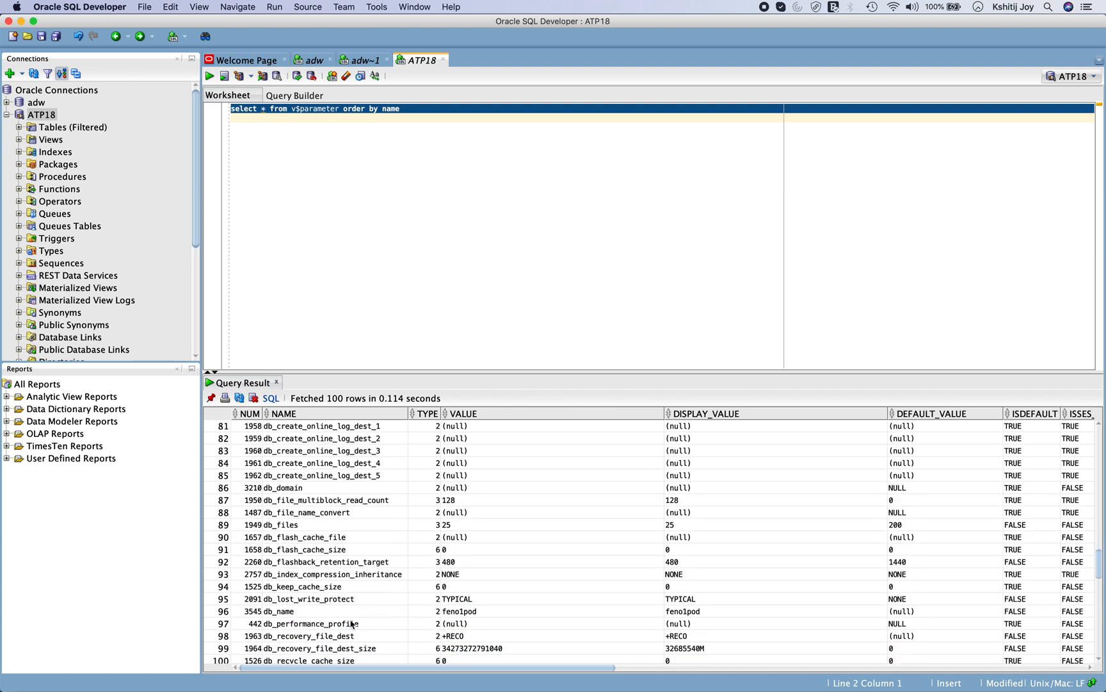
{"action": "double_click", "coordinate": [284, 611]}
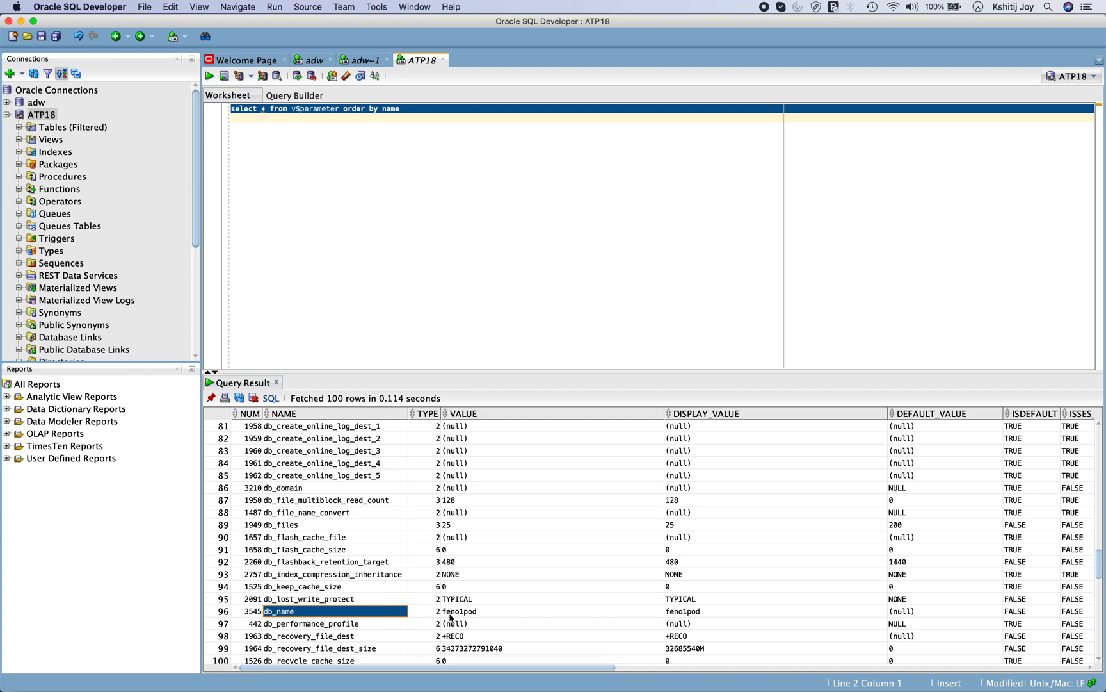
{"action": "left_click", "coordinate": [481, 611]}
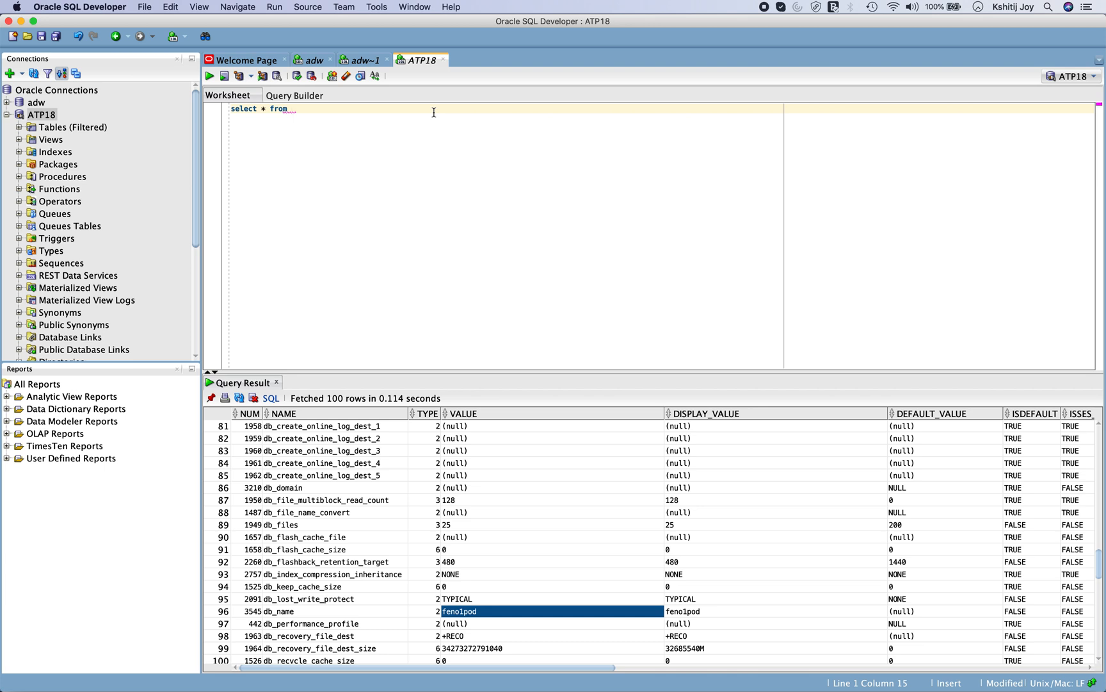
Run select * from cdb_pdbs and inspect the single PDB row 0O1NQ7XZGCT3RXT_ATP18, status NORMAL
{"action": "type", "text": "cdb_"}
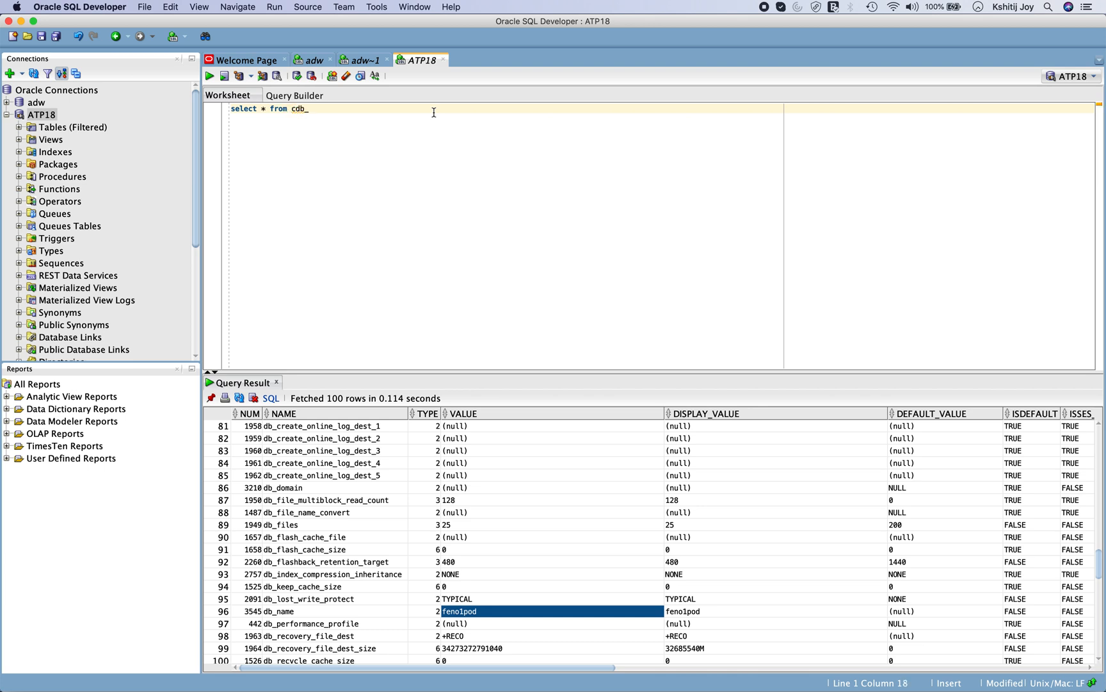
{"action": "type", "text": "pdbs"}
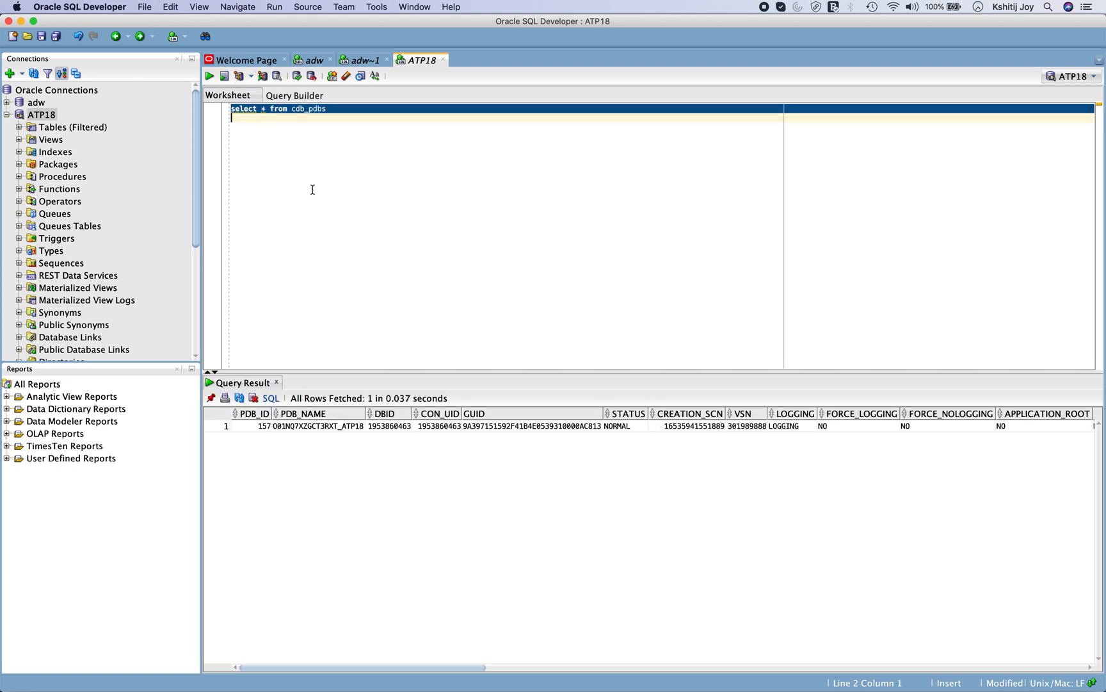
{"action": "mouse_move", "coordinate": [296, 434]}
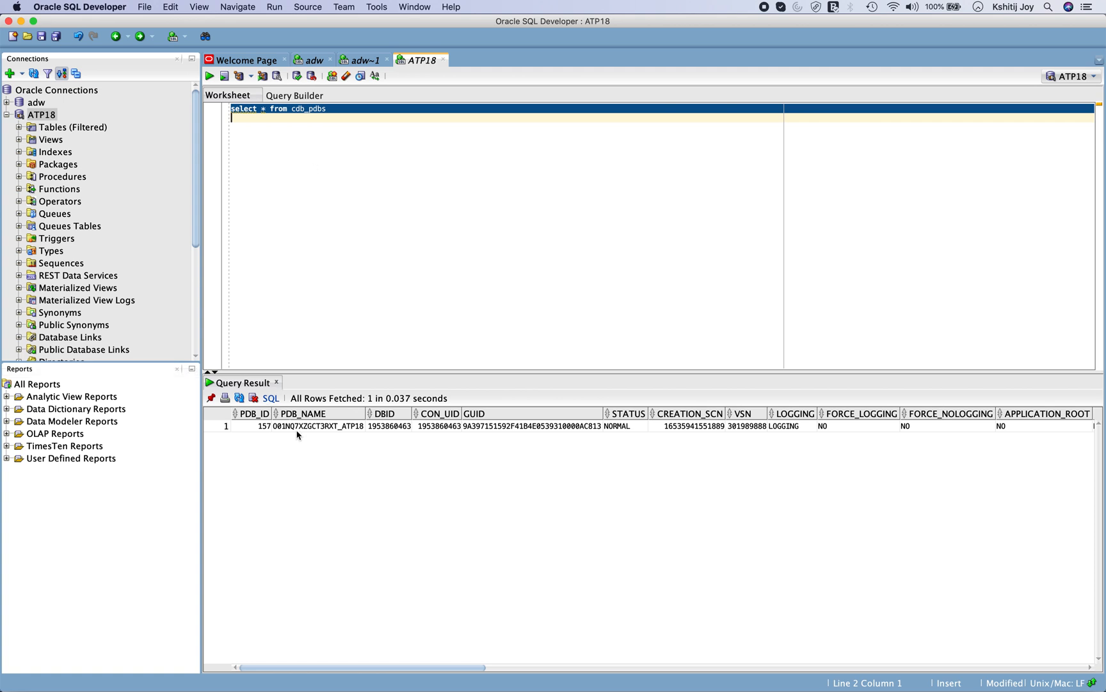
{"action": "double_click", "coordinate": [318, 425]}
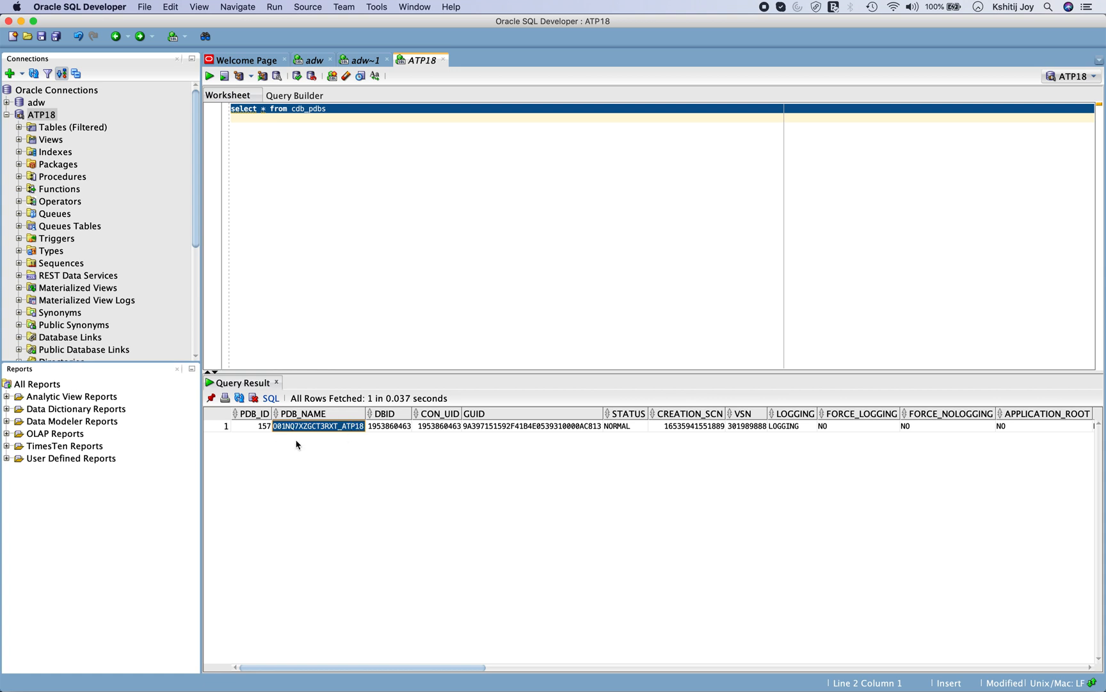
{"action": "mouse_move", "coordinate": [351, 435]}
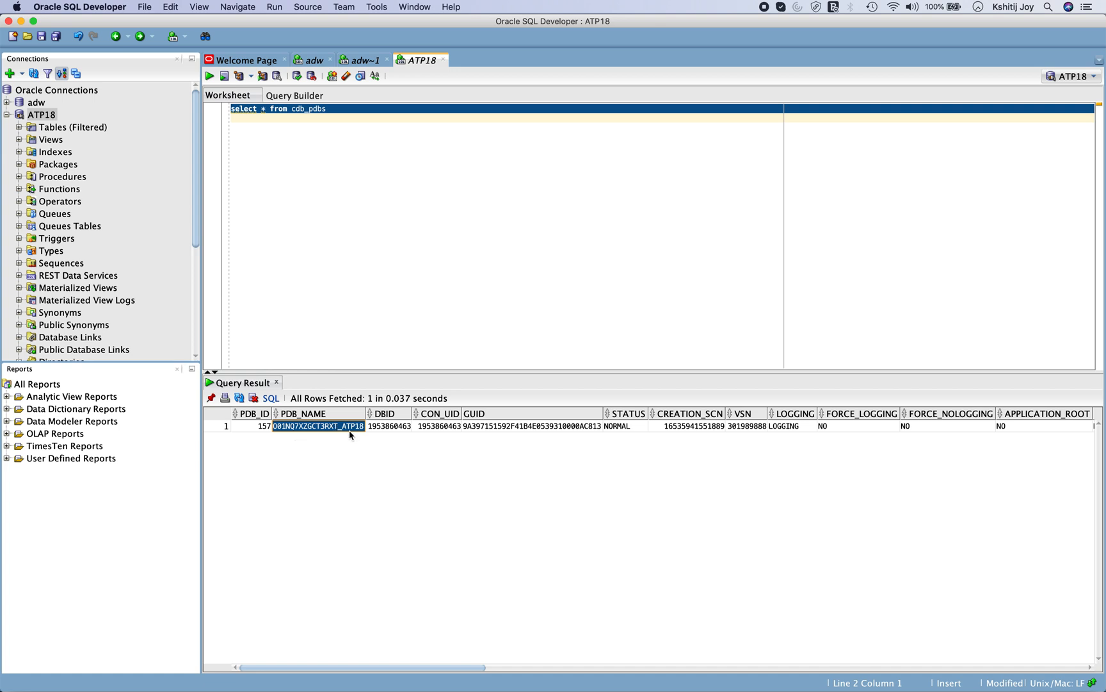
{"action": "mouse_move", "coordinate": [359, 435]}
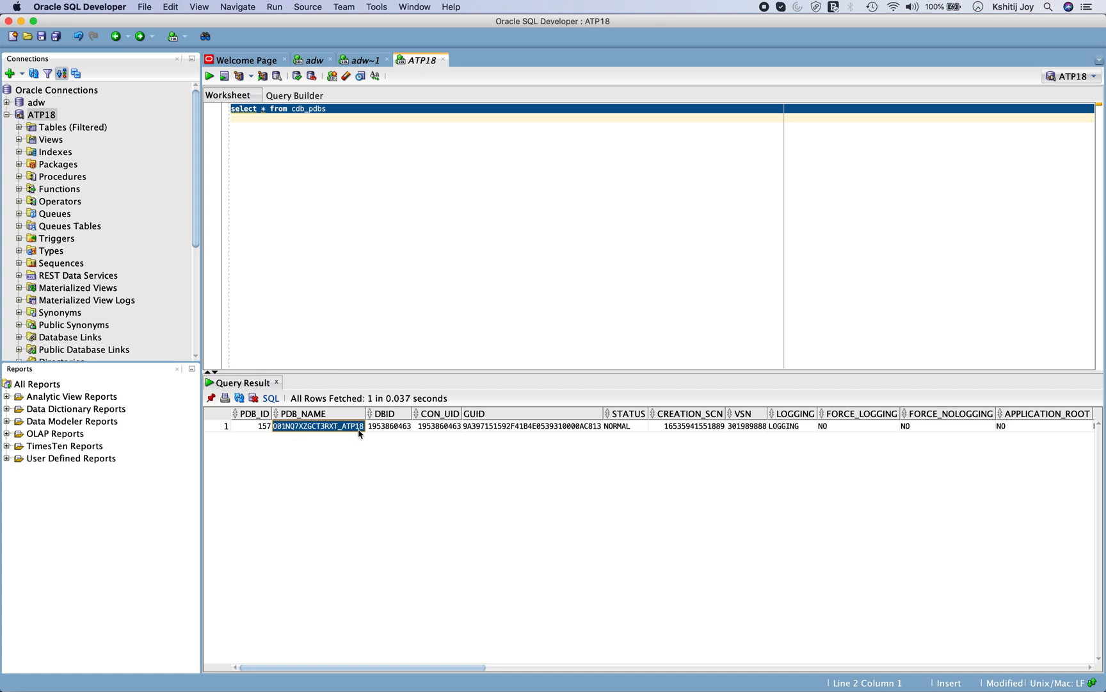
{"action": "left_click", "coordinate": [690, 425]}
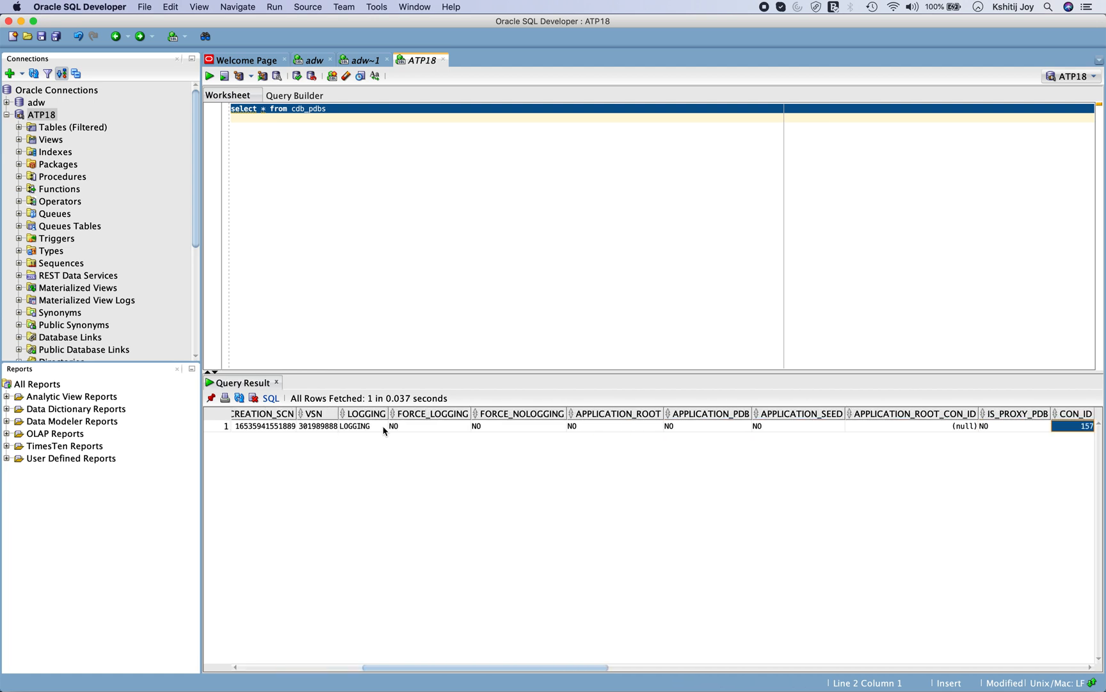
{"action": "scroll", "scroll_direction": "right", "scroll_amount": 3}
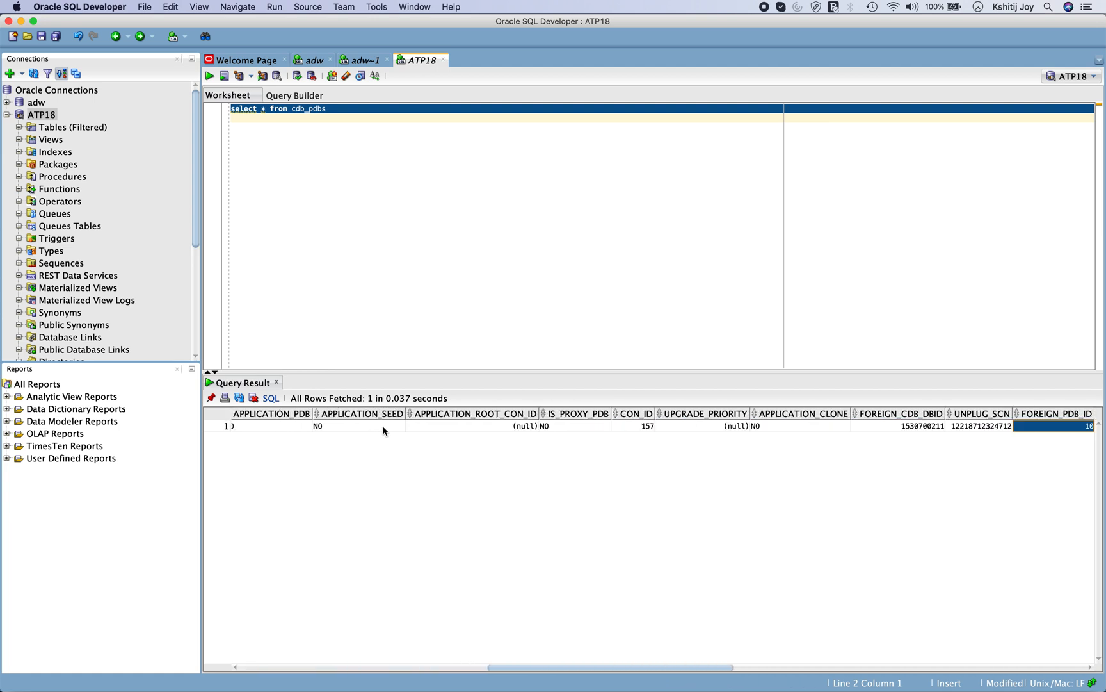